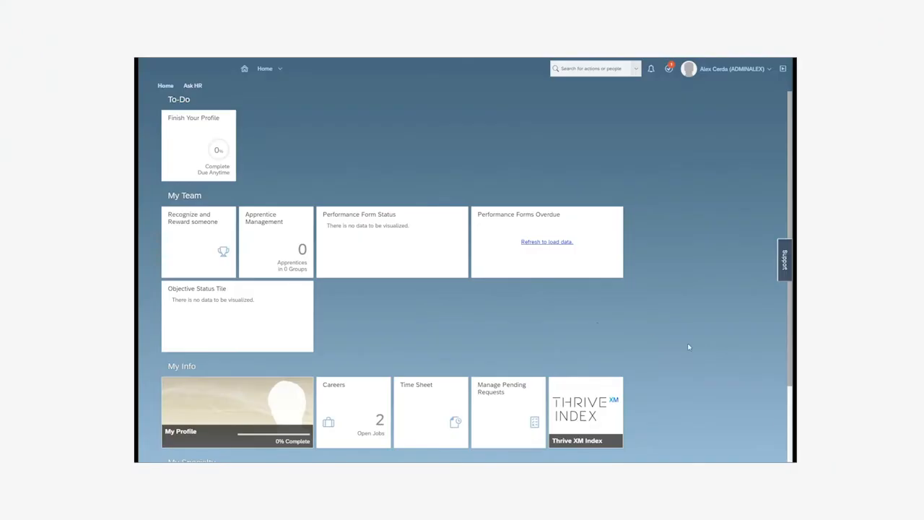
{"action": "mouse_move", "coordinate": [521, 309]}
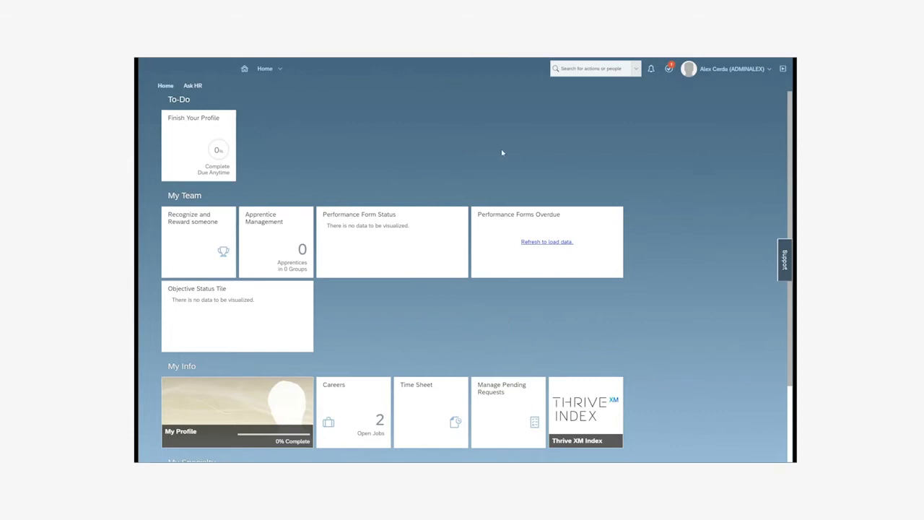
{"action": "mouse_move", "coordinate": [467, 151]}
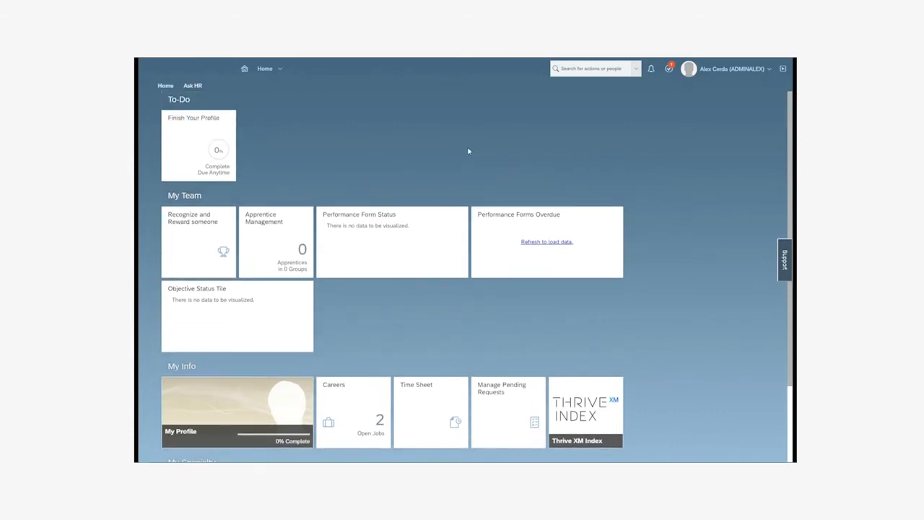
{"action": "mouse_move", "coordinate": [539, 144]}
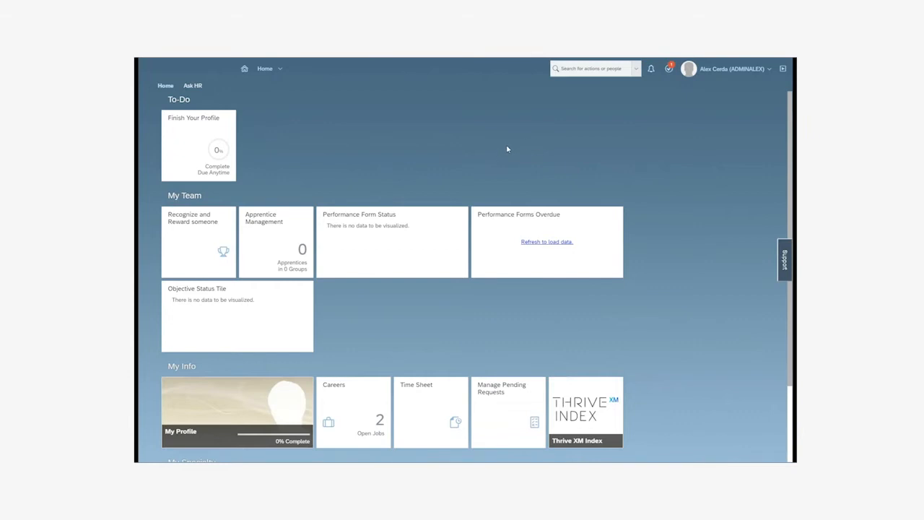
{"action": "mouse_move", "coordinate": [487, 151]}
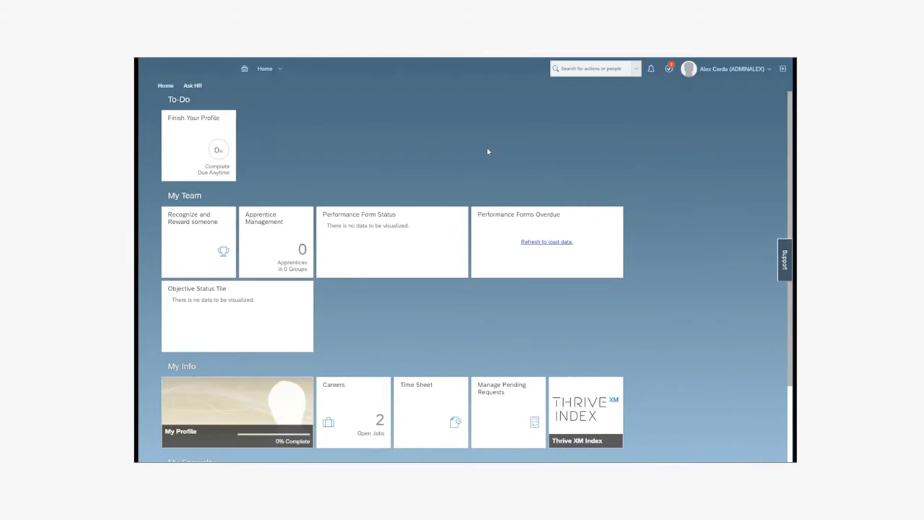
{"action": "mouse_move", "coordinate": [488, 147]}
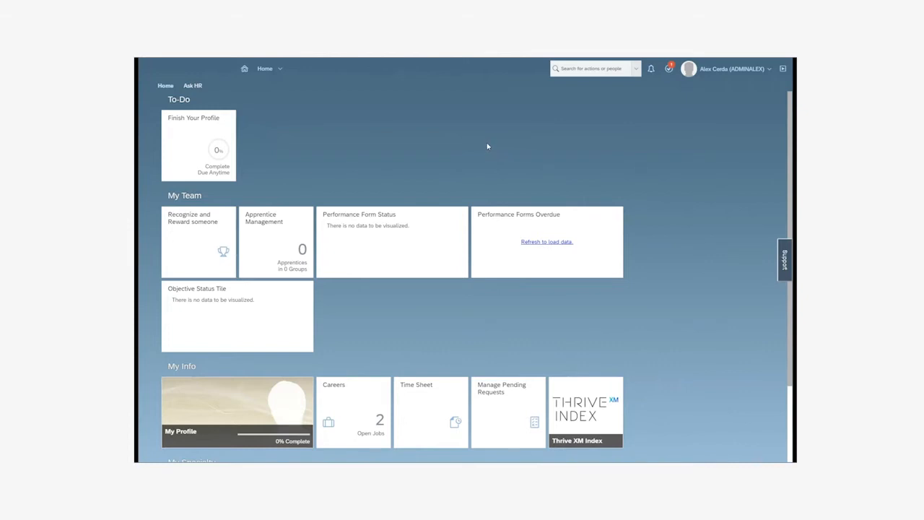
{"action": "mouse_move", "coordinate": [486, 147]}
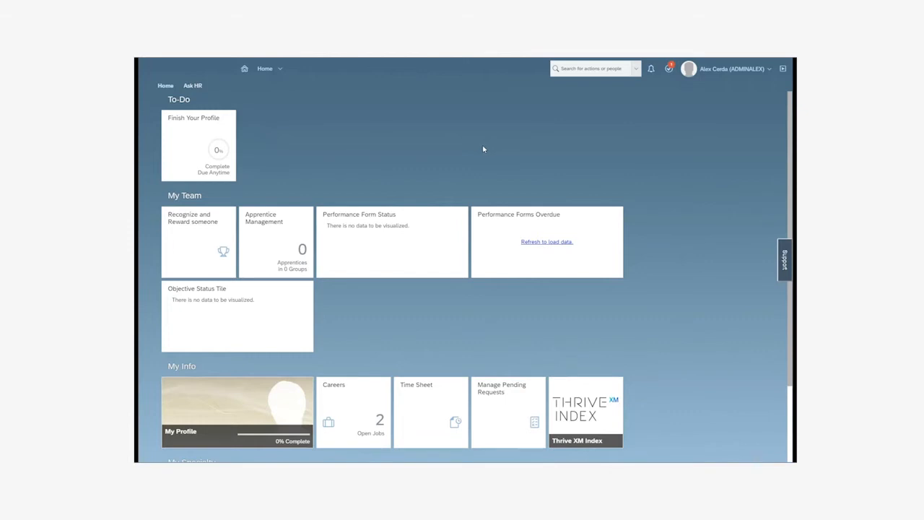
{"action": "mouse_move", "coordinate": [444, 145]}
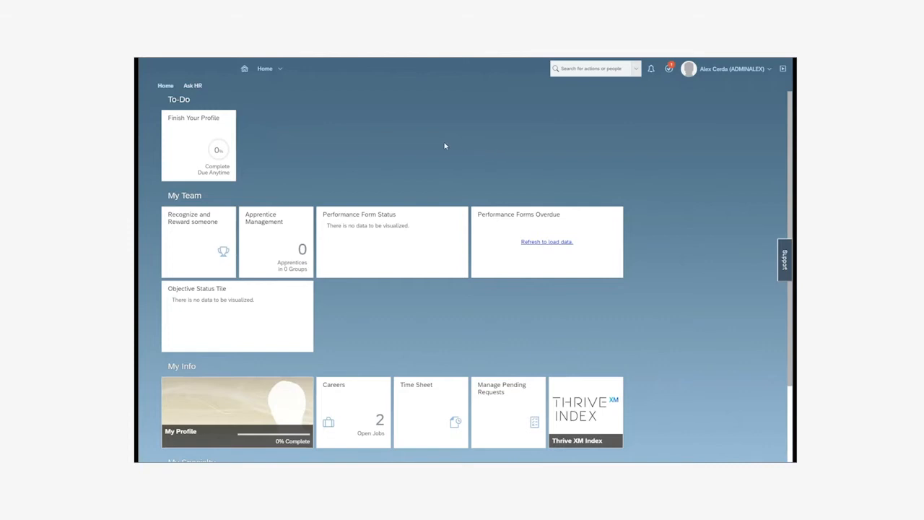
{"action": "mouse_move", "coordinate": [411, 134]}
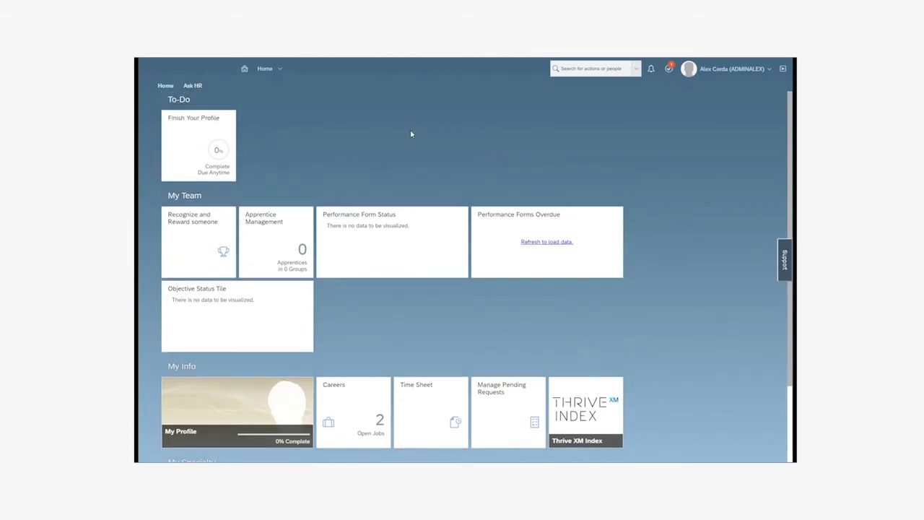
{"action": "mouse_move", "coordinate": [367, 87]}
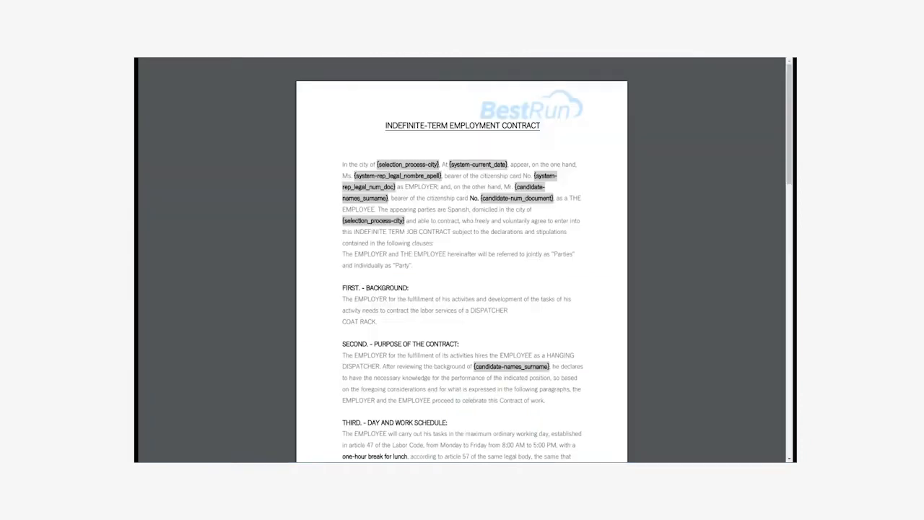
{"action": "mouse_move", "coordinate": [604, 217]}
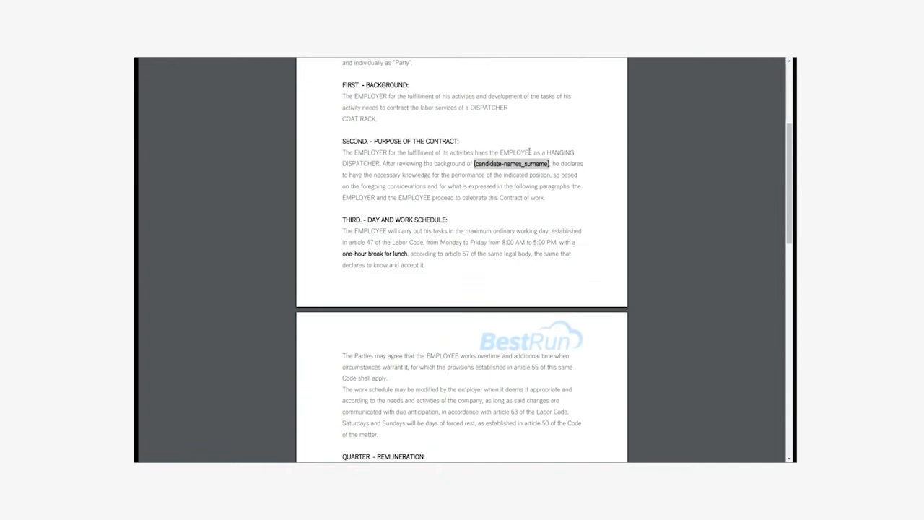
Scroll the indefinite-term contract PDF to its final subscription clause, checking the placeholder tags.
{"action": "scroll", "scroll_direction": "down", "scroll_amount": 3}
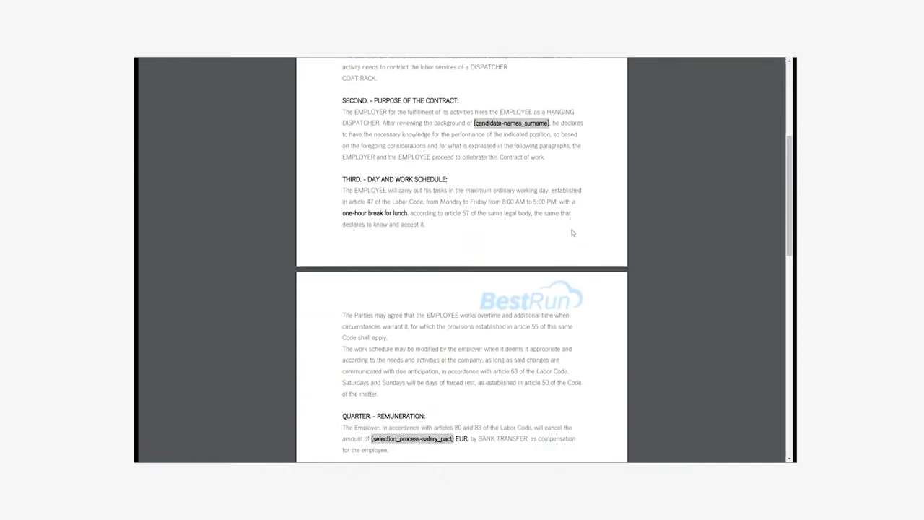
{"action": "scroll", "scroll_direction": "down", "scroll_amount": 3}
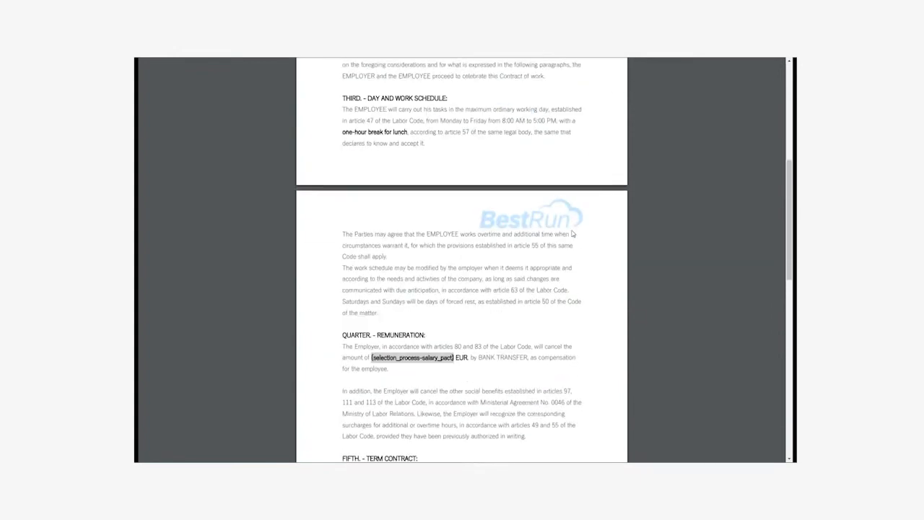
{"action": "scroll", "scroll_direction": "up", "scroll_amount": 3}
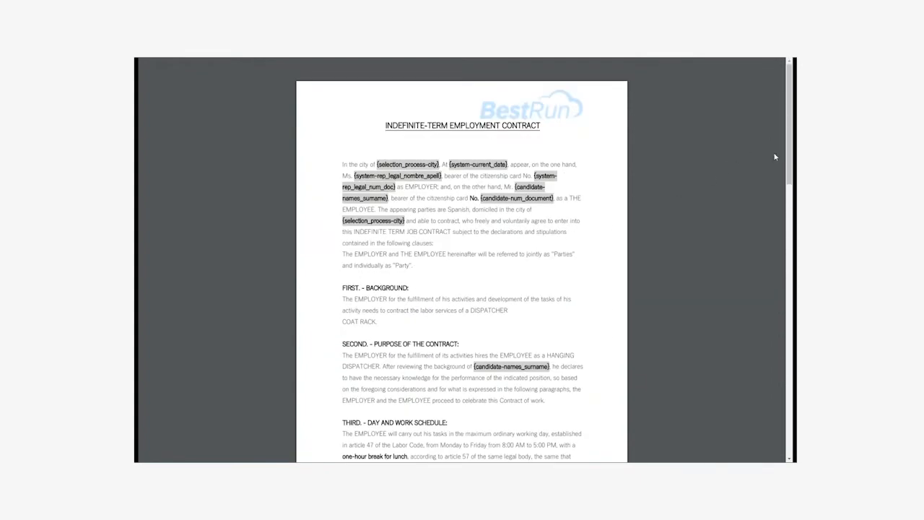
{"action": "scroll", "scroll_direction": "down", "scroll_amount": 3}
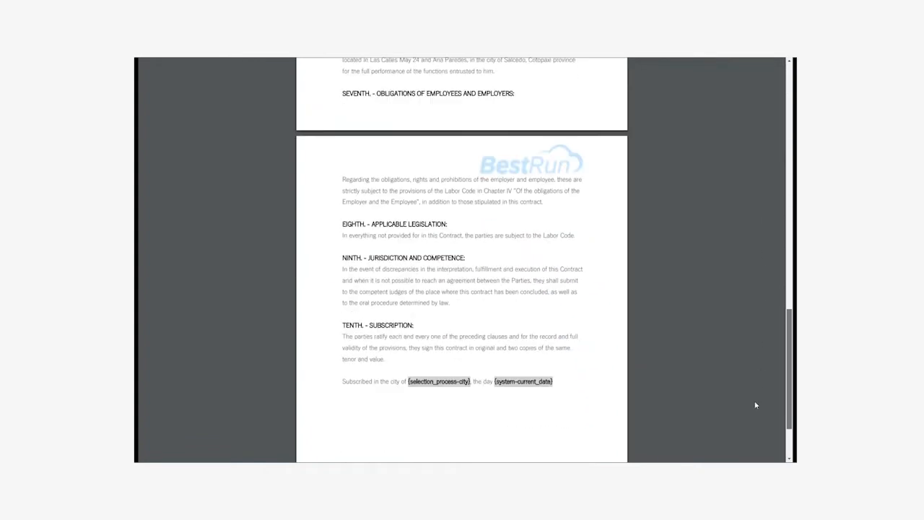
{"action": "scroll", "scroll_direction": "down", "scroll_amount": 3}
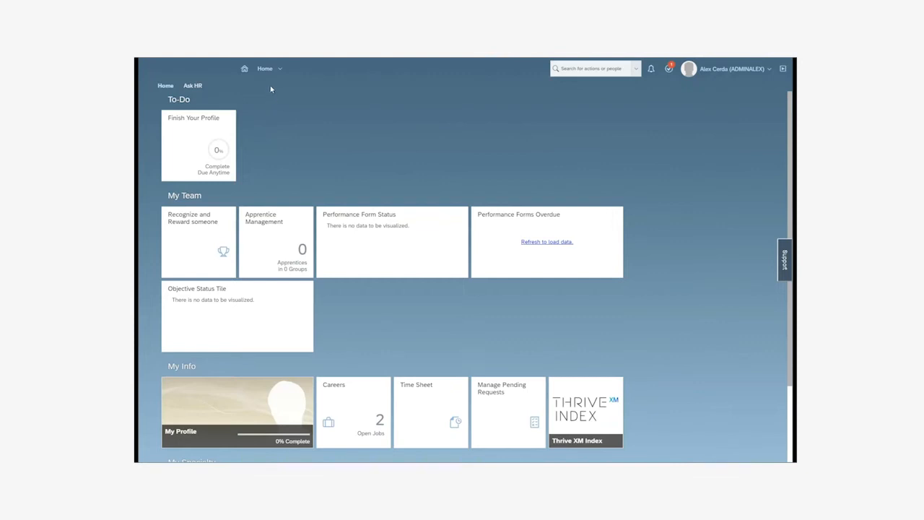
Open Digital Signature Template Management and scroll its 31 templates to the recent ones.
{"action": "left_click", "coordinate": [268, 67]}
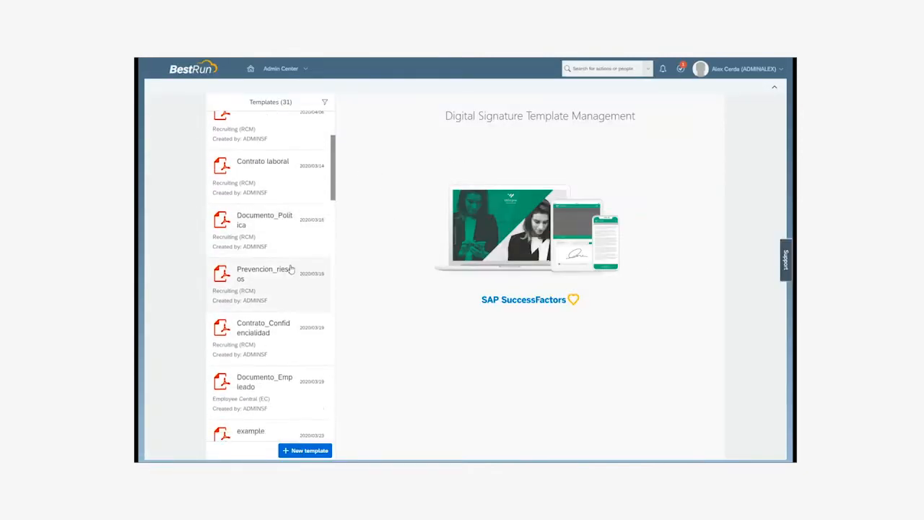
{"action": "scroll", "scroll_direction": "down", "scroll_amount": 3}
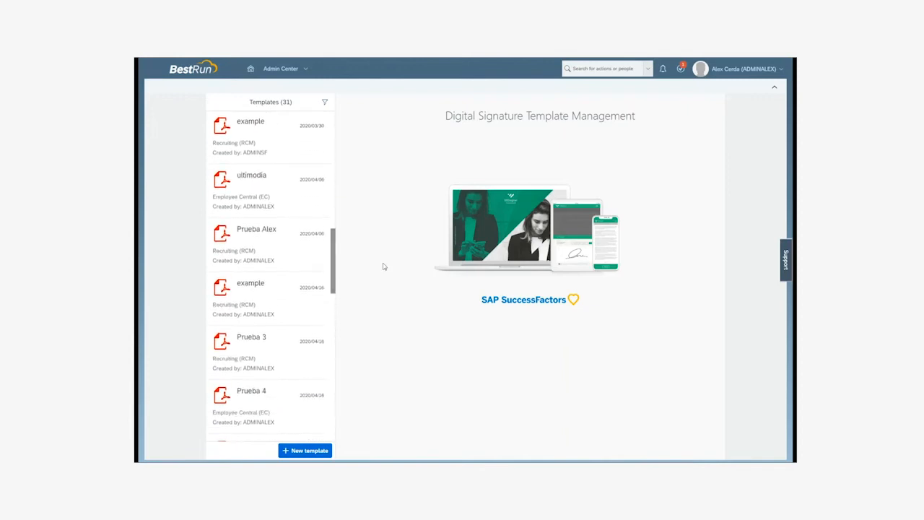
{"action": "scroll", "scroll_direction": "down", "scroll_amount": 3}
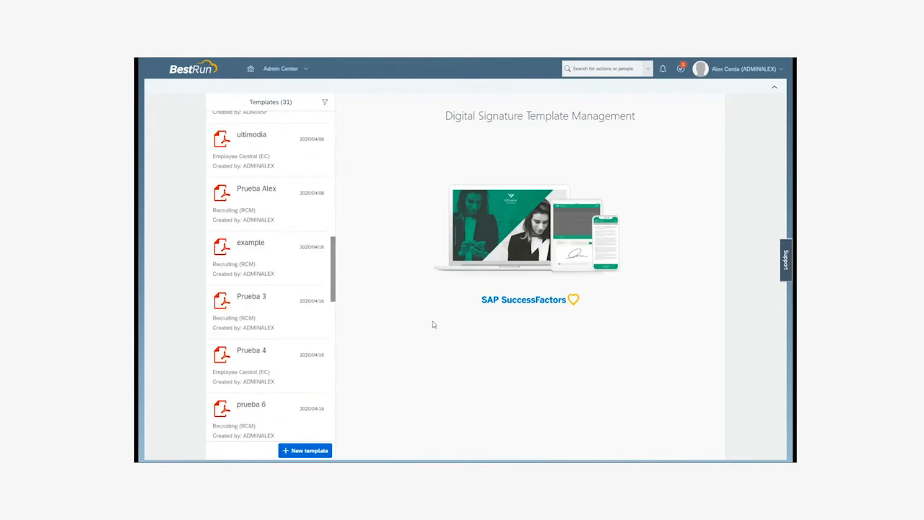
Create the Recruiting template 'Employee contract april 2020' from the Employment Contract Template PDF.
{"action": "left_click", "coordinate": [304, 449]}
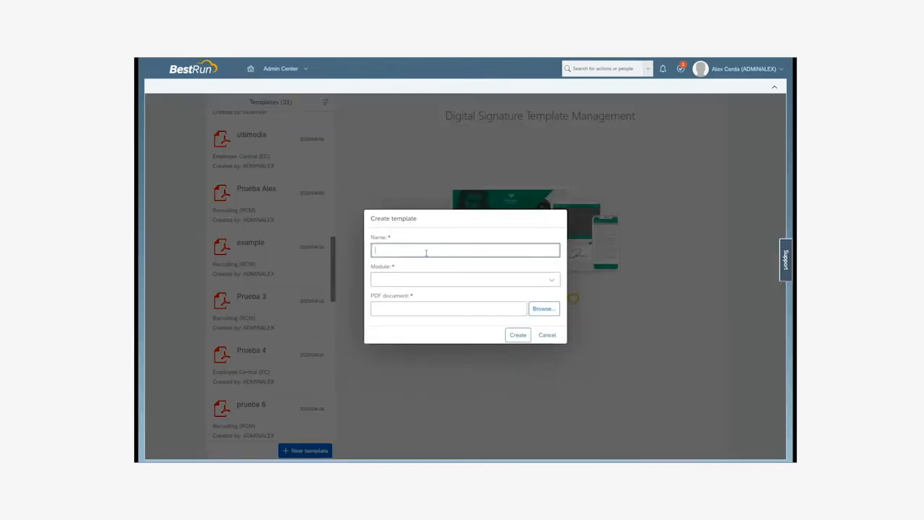
{"action": "type", "text": "Employee contract"}
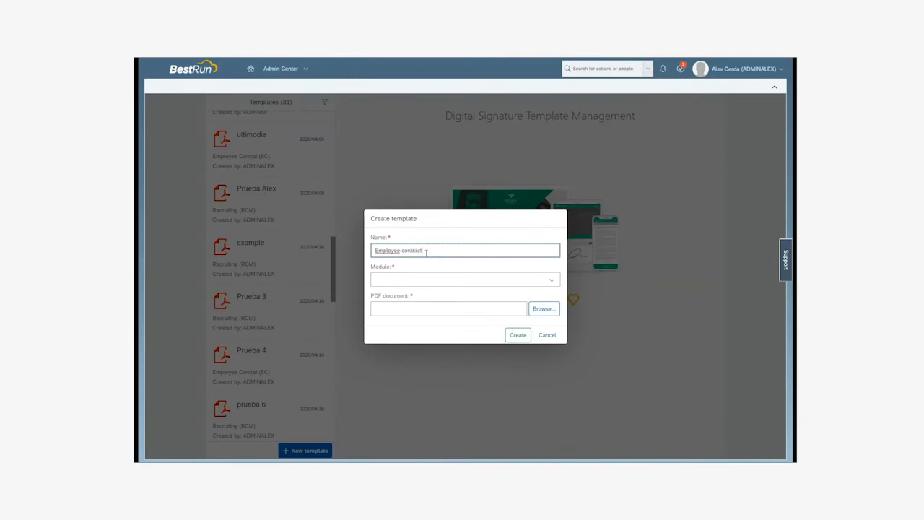
{"action": "type", "text": "april 2020"}
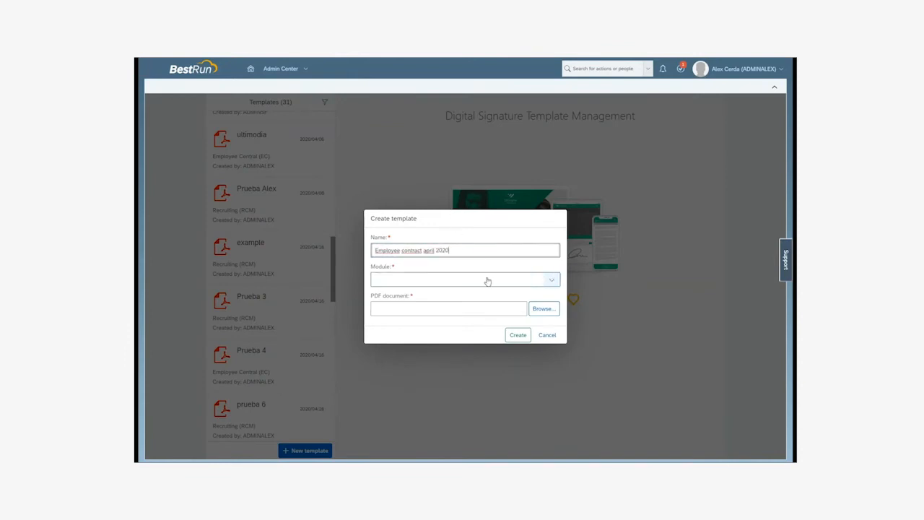
{"action": "left_click", "coordinate": [464, 280]}
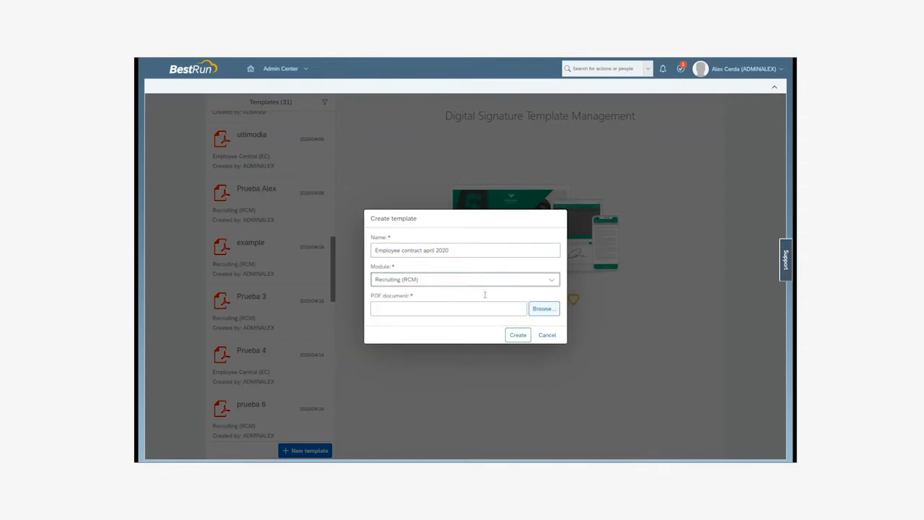
{"action": "left_click", "coordinate": [543, 308]}
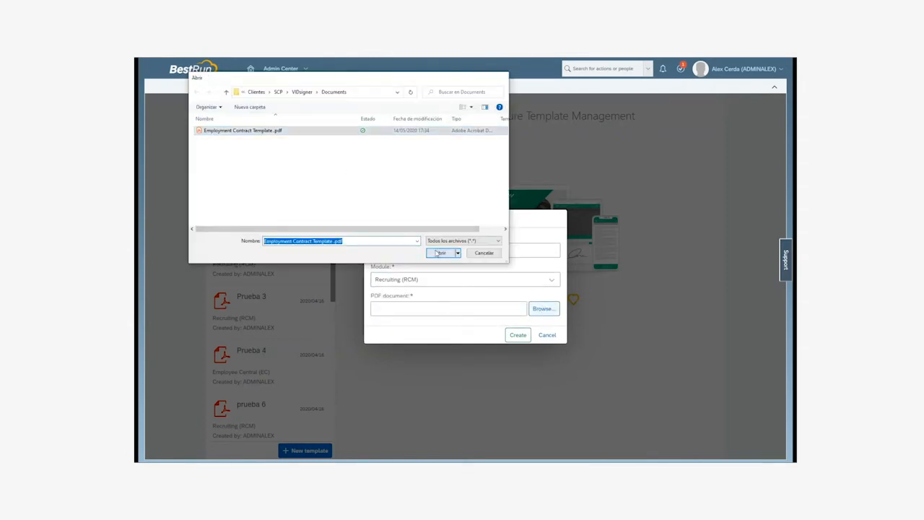
{"action": "left_click", "coordinate": [441, 253]}
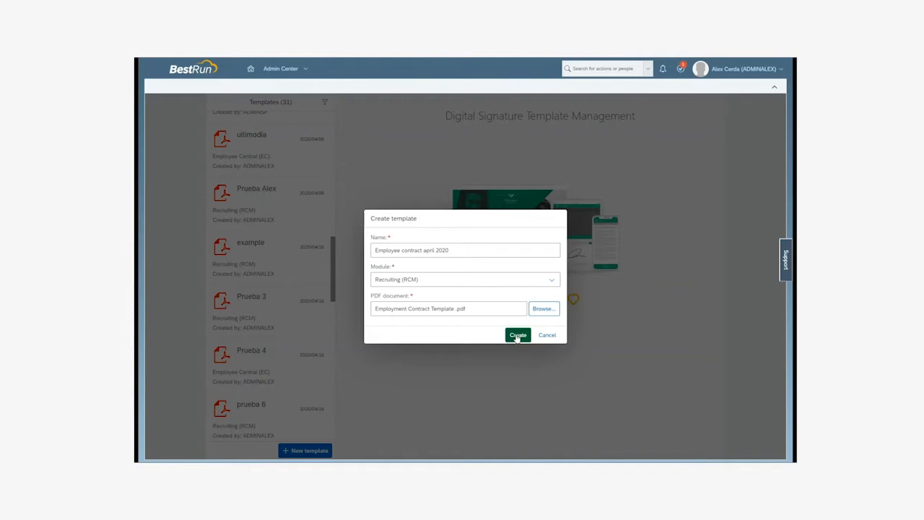
{"action": "left_click", "coordinate": [517, 334]}
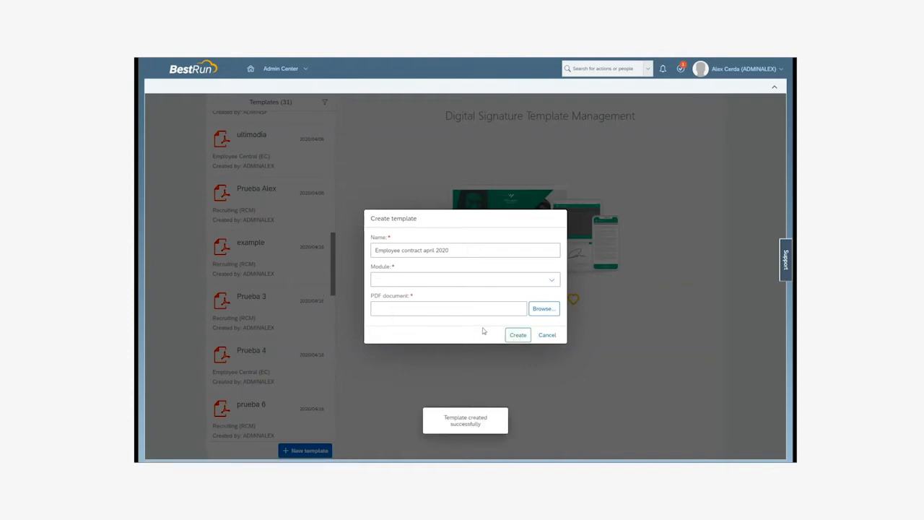
{"action": "left_click", "coordinate": [517, 334]}
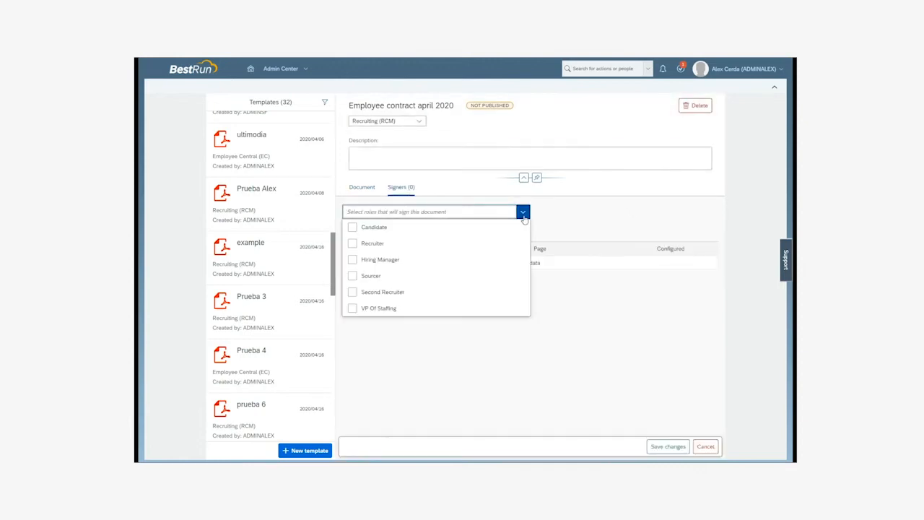
Add Candidate (remote) and Hiring Manager (centralized certificate) as the template's signers.
{"action": "left_click", "coordinate": [353, 259]}
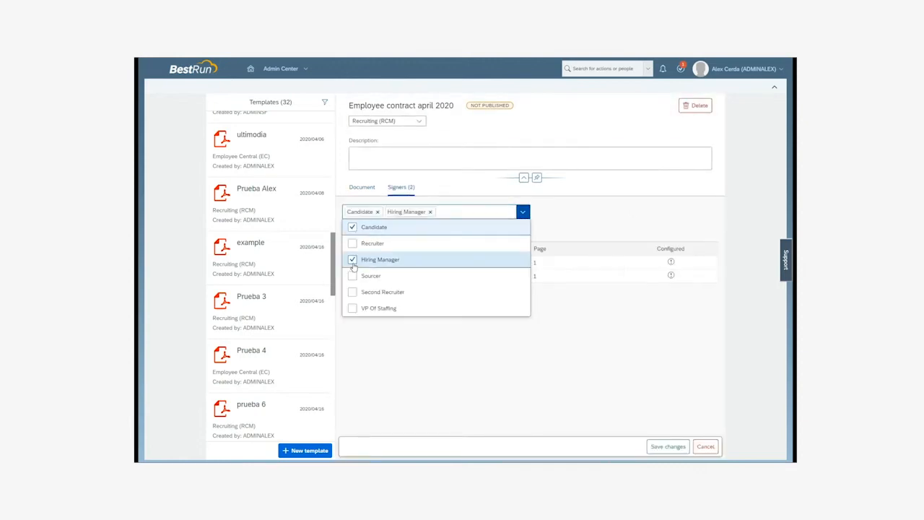
{"action": "left_click", "coordinate": [521, 314]}
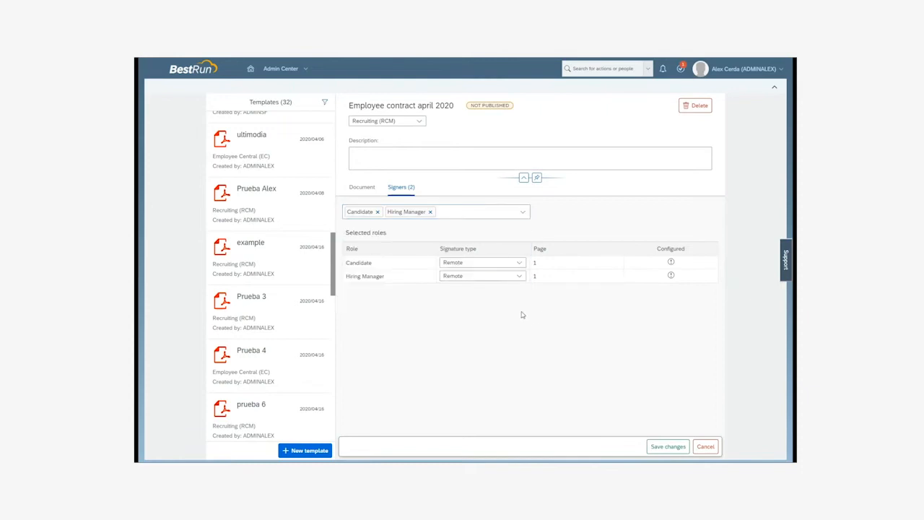
{"action": "mouse_move", "coordinate": [527, 313]}
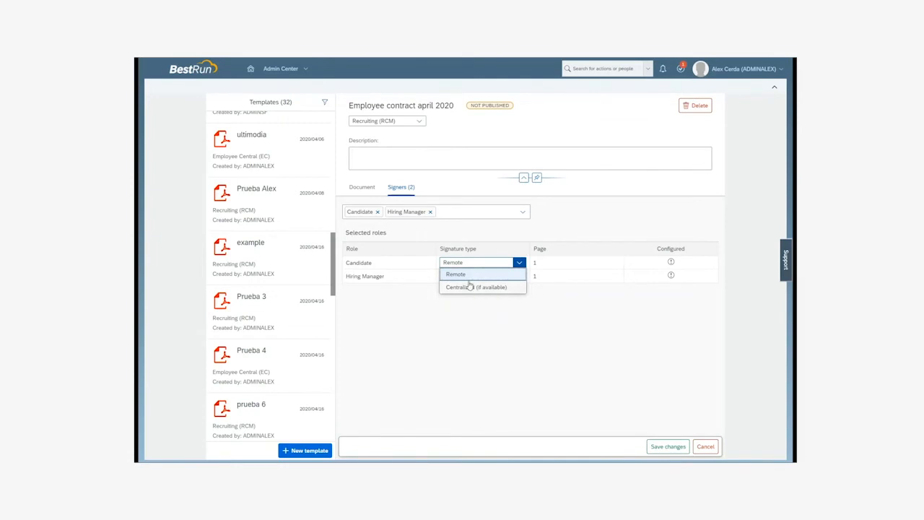
{"action": "left_click", "coordinate": [475, 286]}
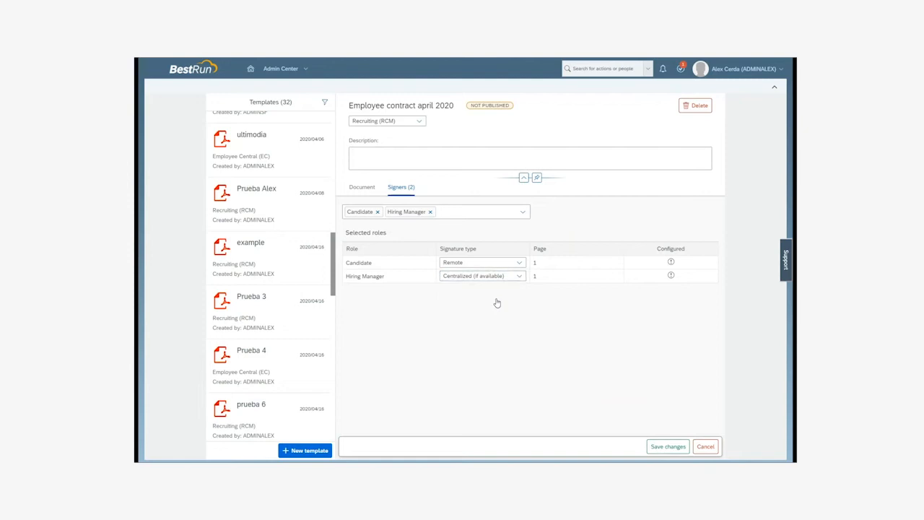
{"action": "left_click", "coordinate": [361, 187]}
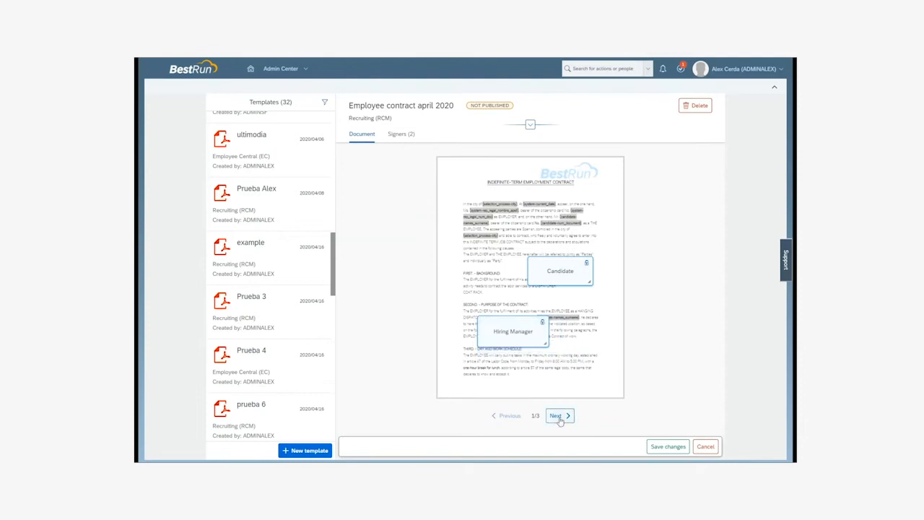
Place both signature boxes on page 3, save the configuration and publish the template.
{"action": "left_click", "coordinate": [556, 415]}
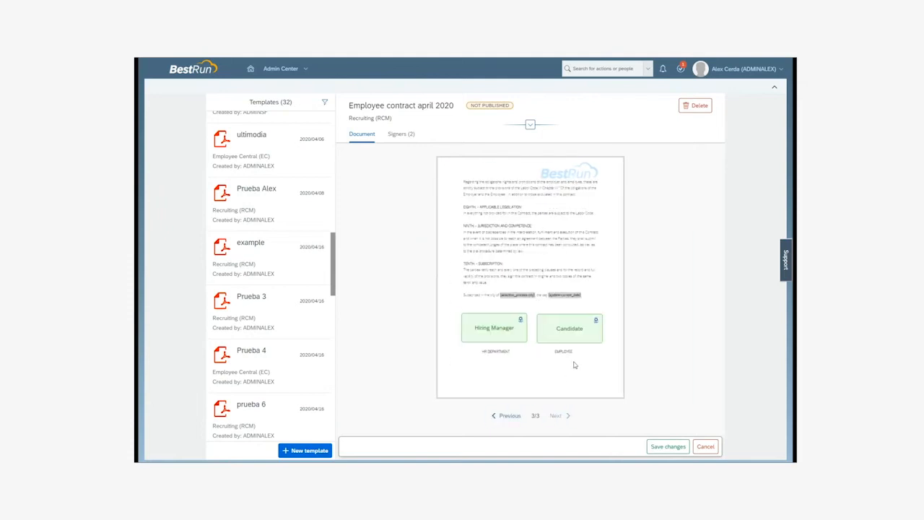
{"action": "left_click", "coordinate": [401, 133]}
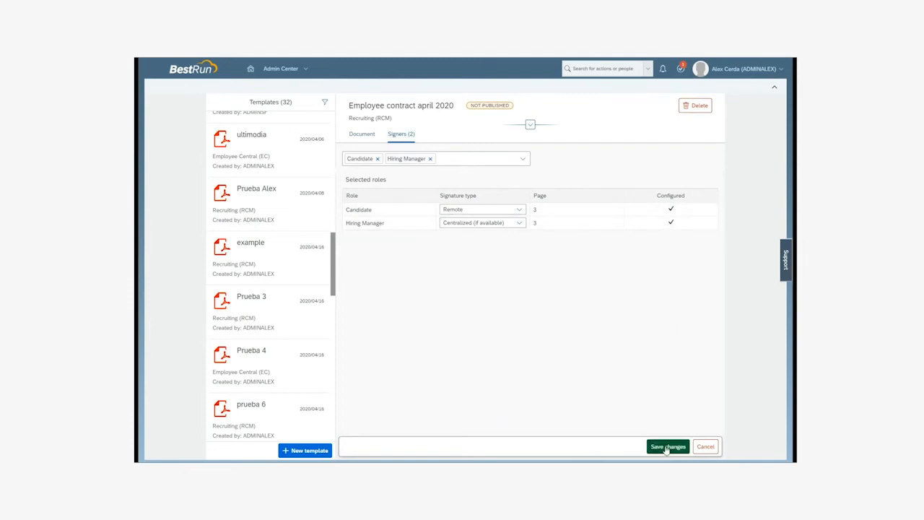
{"action": "left_click", "coordinate": [666, 446]}
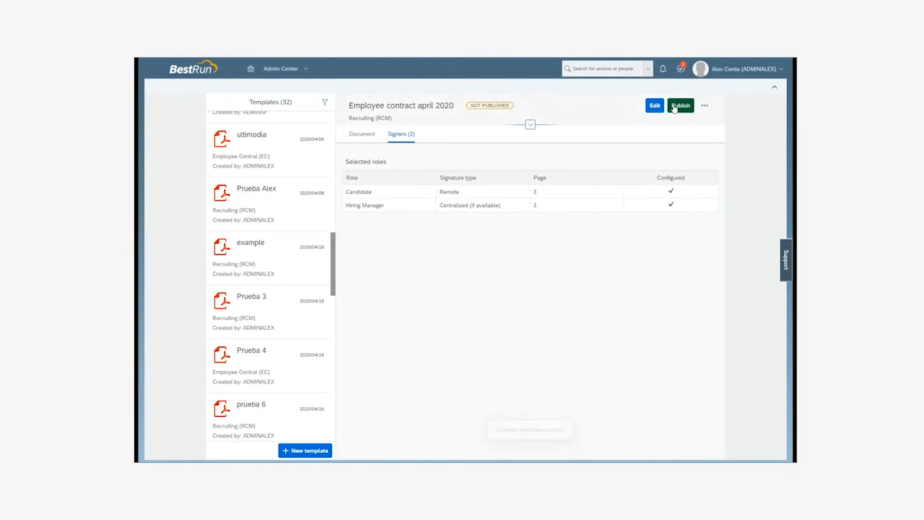
{"action": "left_click", "coordinate": [680, 105]}
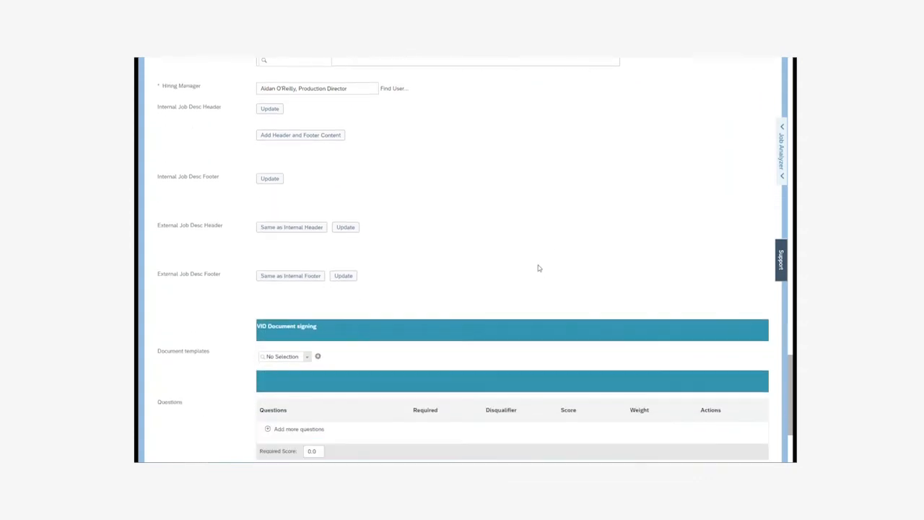
Choose 'Employee contract april 2020' under the requisition's VID Document signing templates.
{"action": "scroll", "scroll_direction": "down", "scroll_amount": 3}
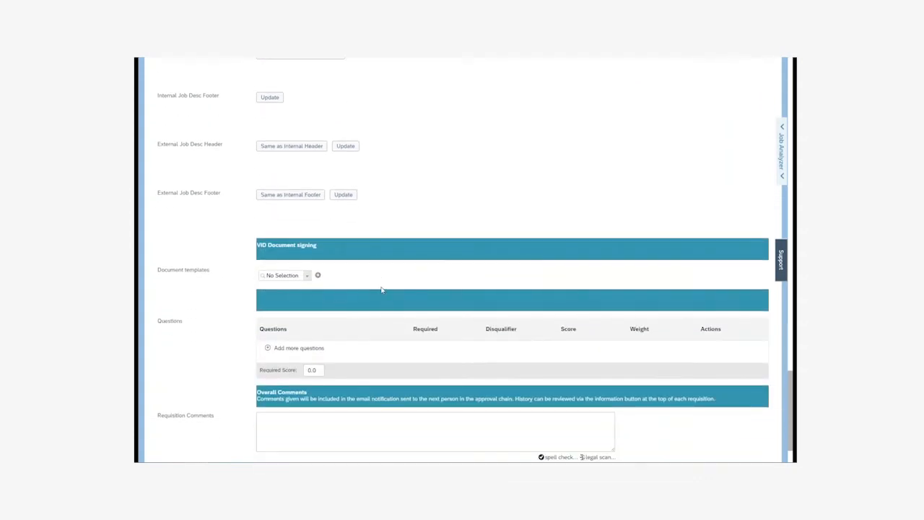
{"action": "type", "text": "april"}
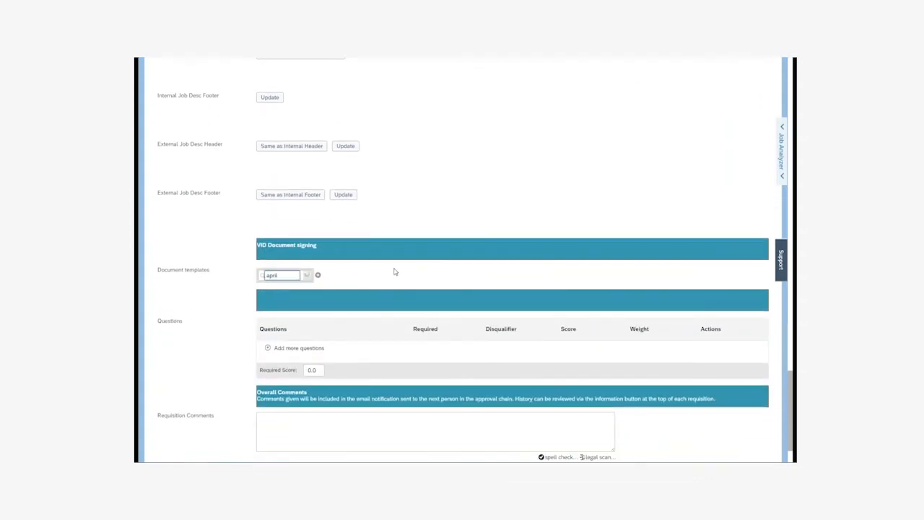
{"action": "left_click", "coordinate": [307, 275]}
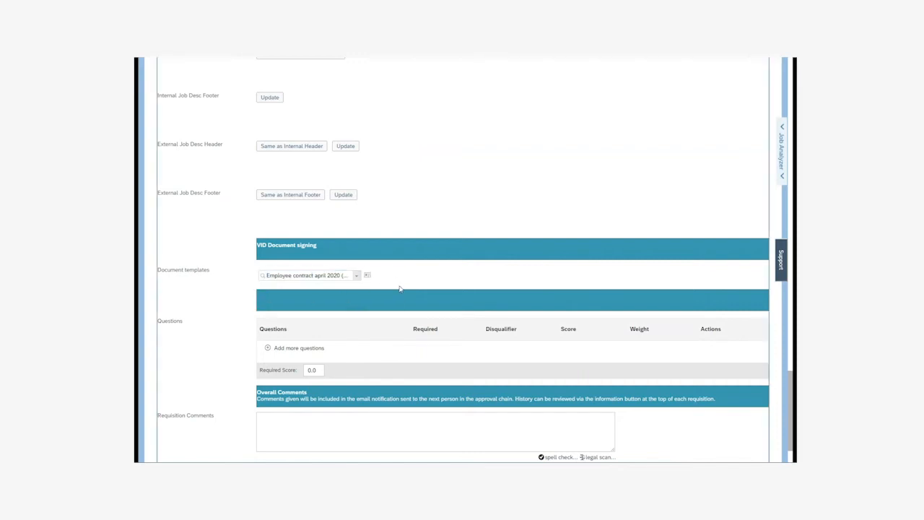
{"action": "mouse_move", "coordinate": [555, 270]}
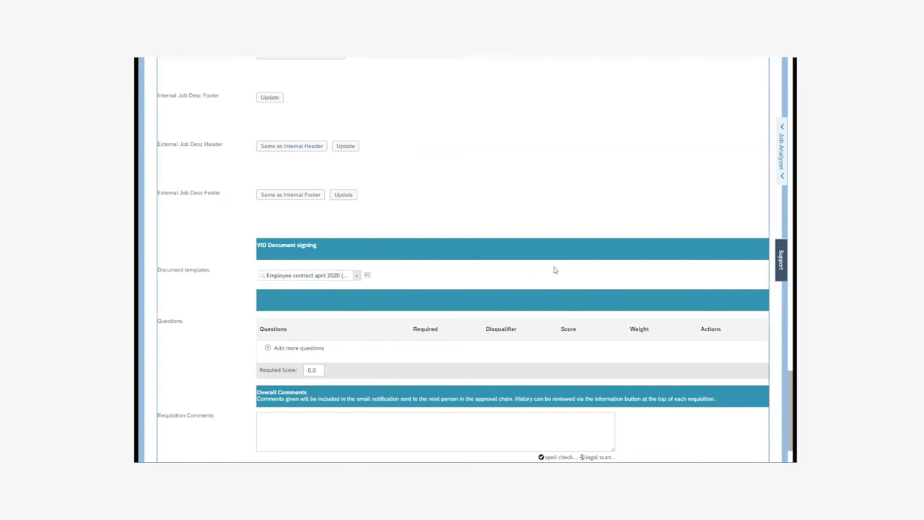
{"action": "scroll", "scroll_direction": "down", "scroll_amount": 3}
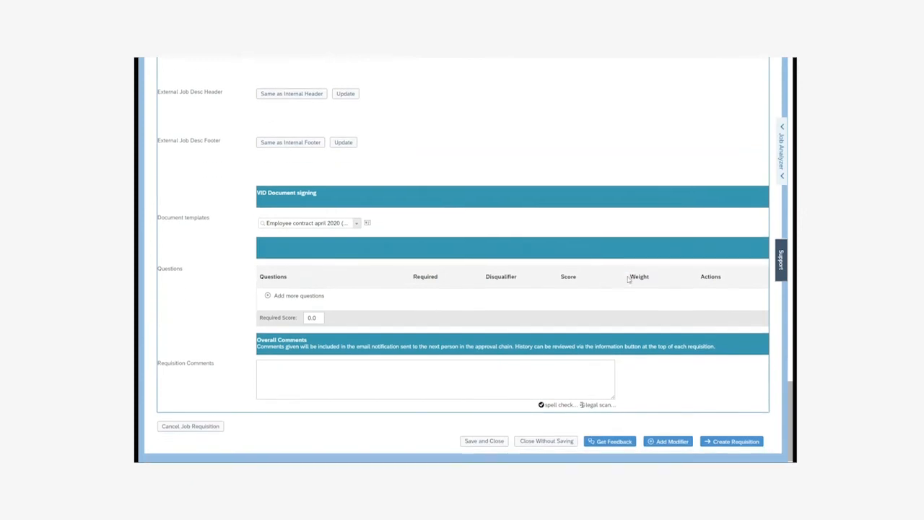
{"action": "left_click", "coordinate": [731, 441]}
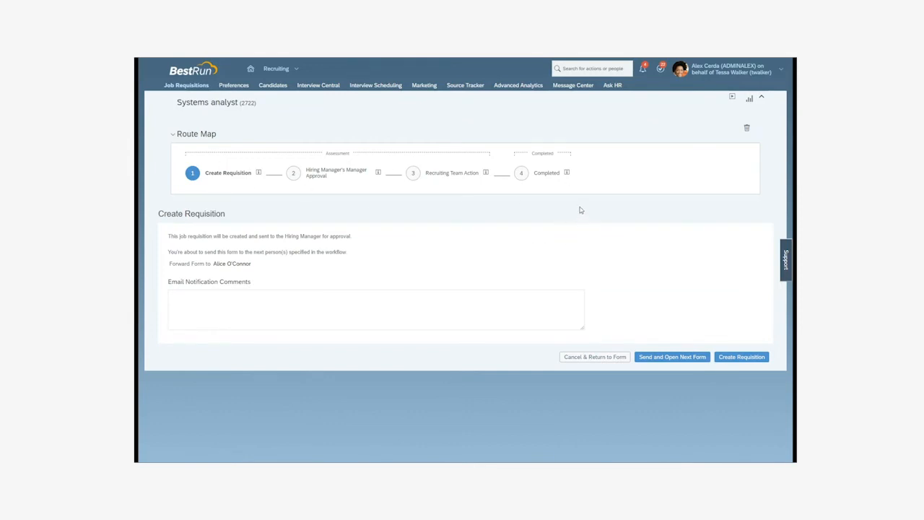
{"action": "mouse_move", "coordinate": [746, 336]}
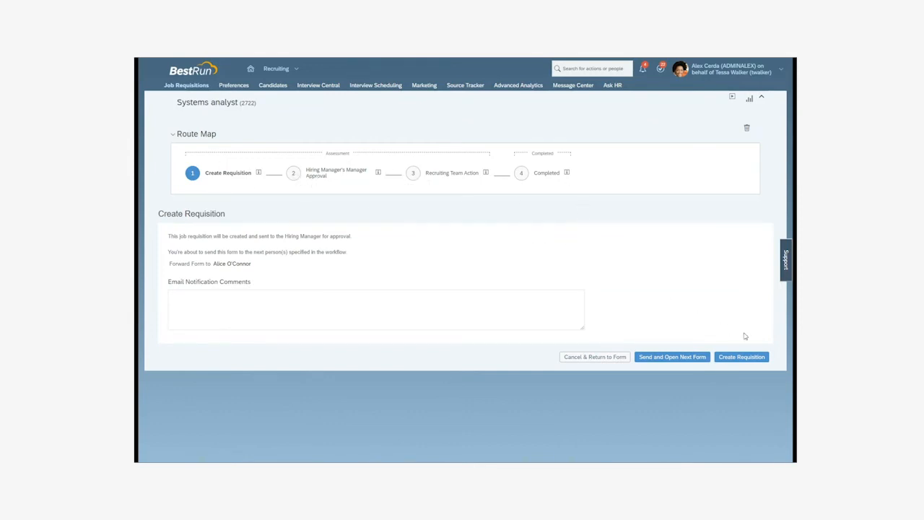
Confirm the requisition and move the Offer-stage candidate to Documentation signature.
{"action": "left_click", "coordinate": [740, 356]}
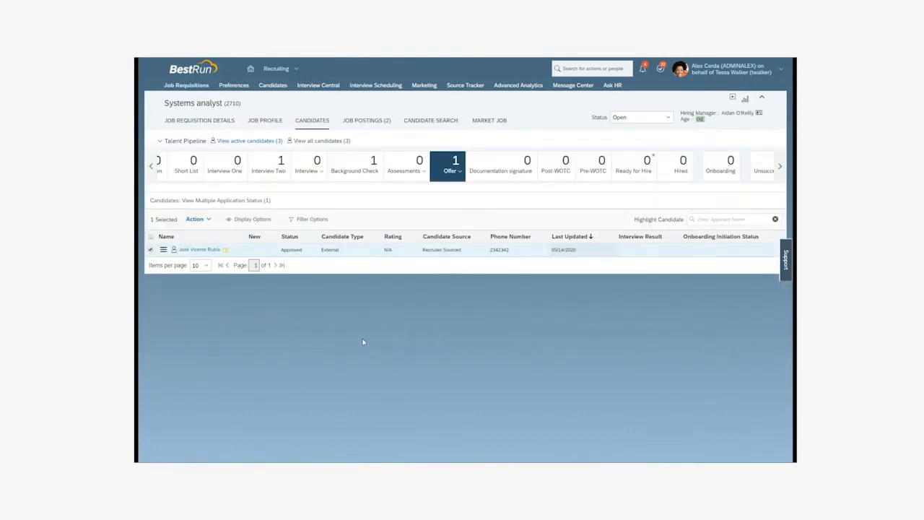
{"action": "mouse_move", "coordinate": [431, 357]}
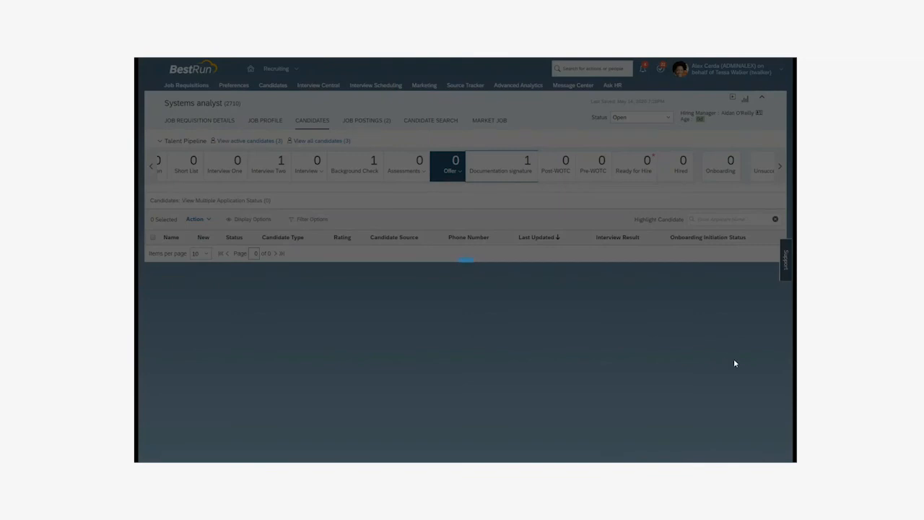
{"action": "left_click", "coordinate": [500, 165]}
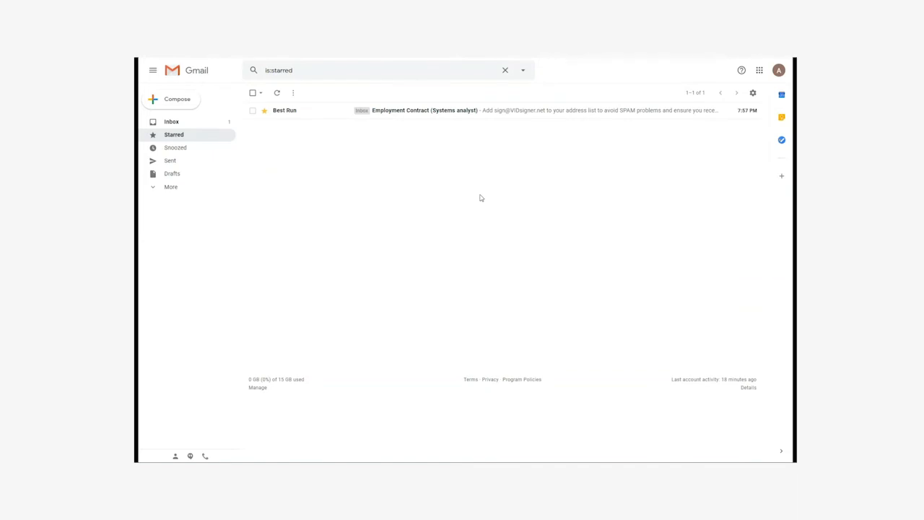
{"action": "mouse_move", "coordinate": [476, 201]}
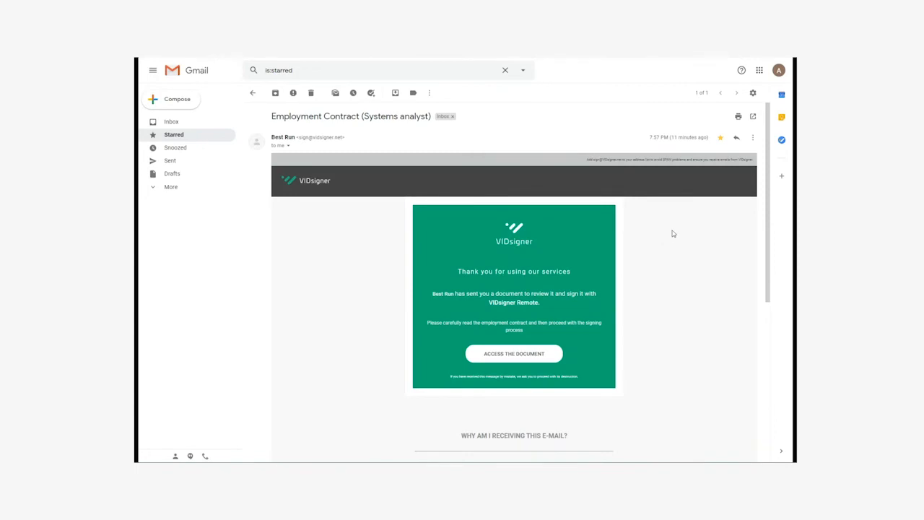
{"action": "mouse_move", "coordinate": [674, 246]}
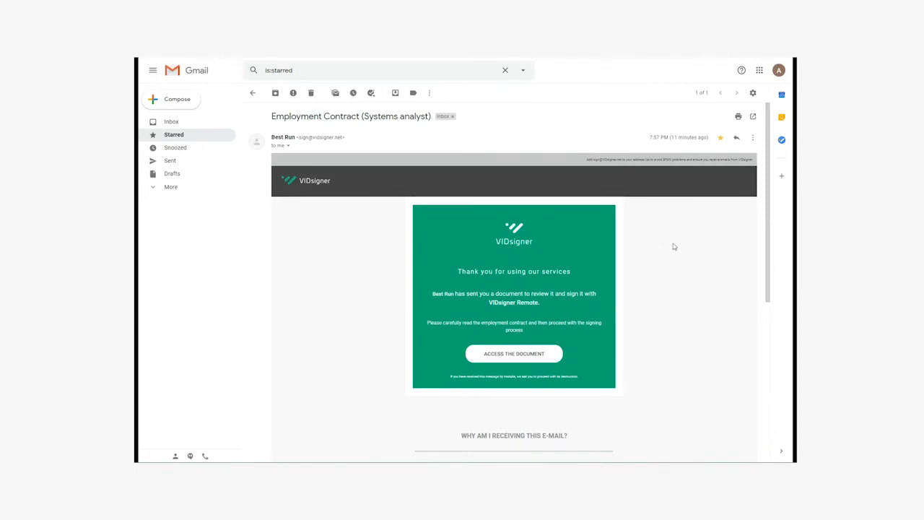
{"action": "mouse_move", "coordinate": [670, 254]}
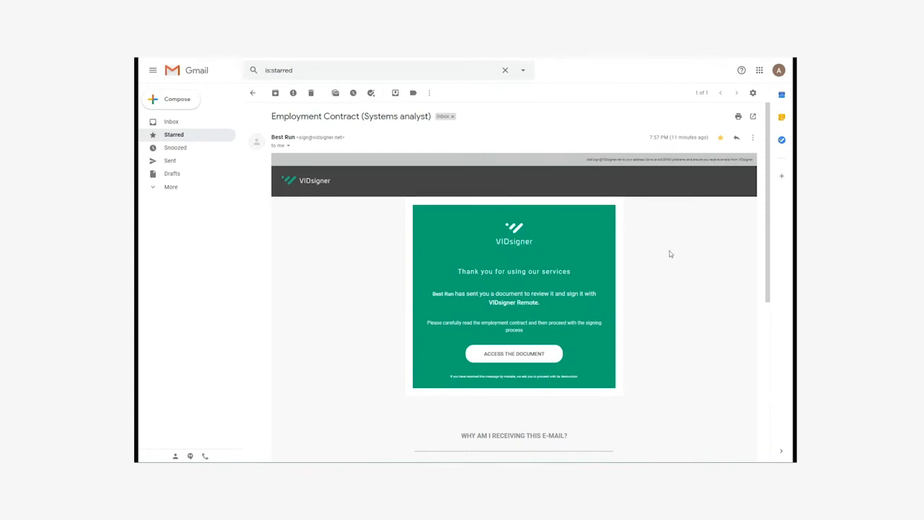
Open the VIDsigner link in the Employment Contract (Systems analyst) email from Best Run.
{"action": "left_click", "coordinate": [514, 353]}
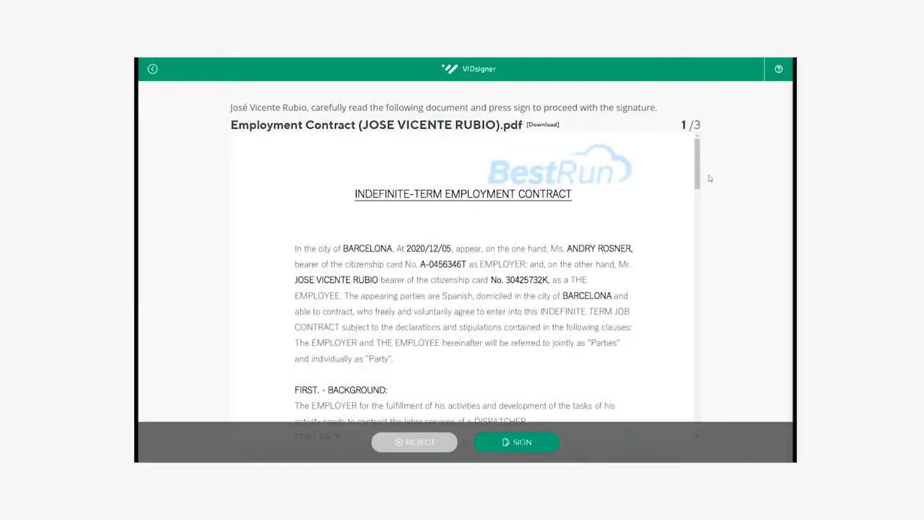
{"action": "scroll", "scroll_direction": "down", "scroll_amount": 3}
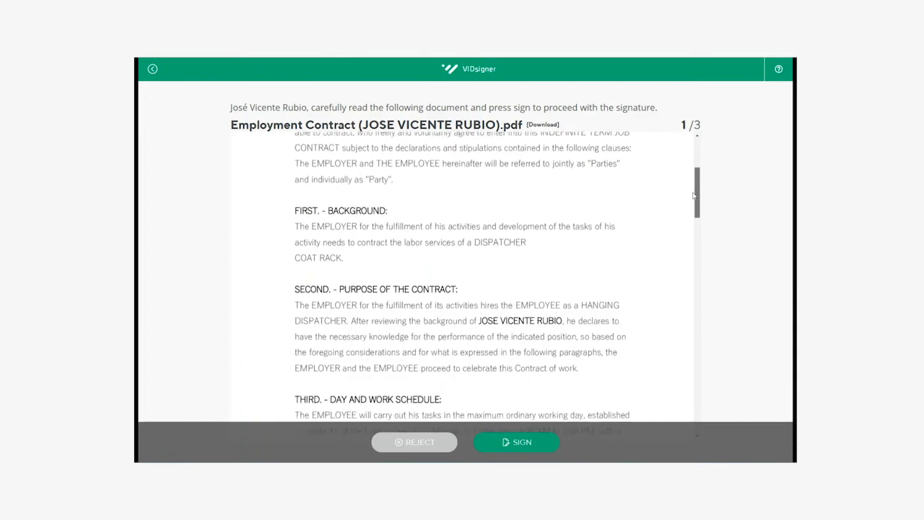
{"action": "scroll", "scroll_direction": "down", "scroll_amount": 3}
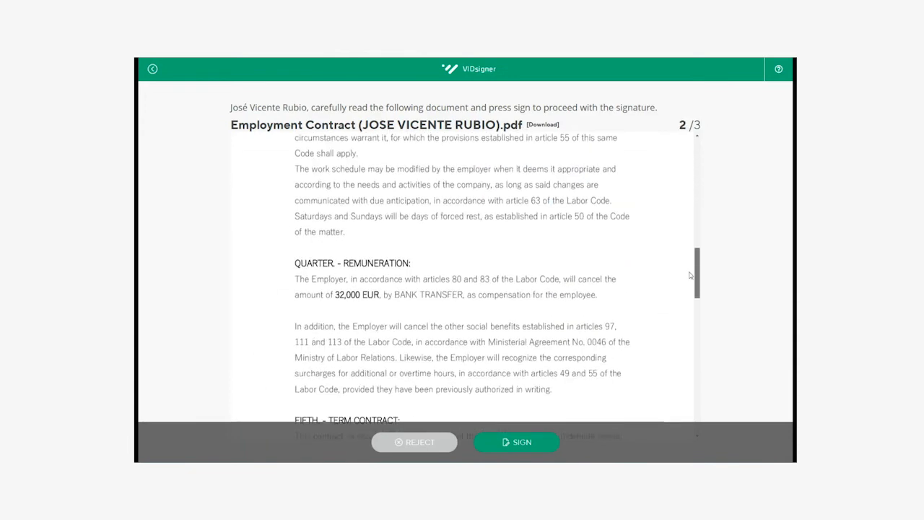
{"action": "scroll", "scroll_direction": "down", "scroll_amount": 3}
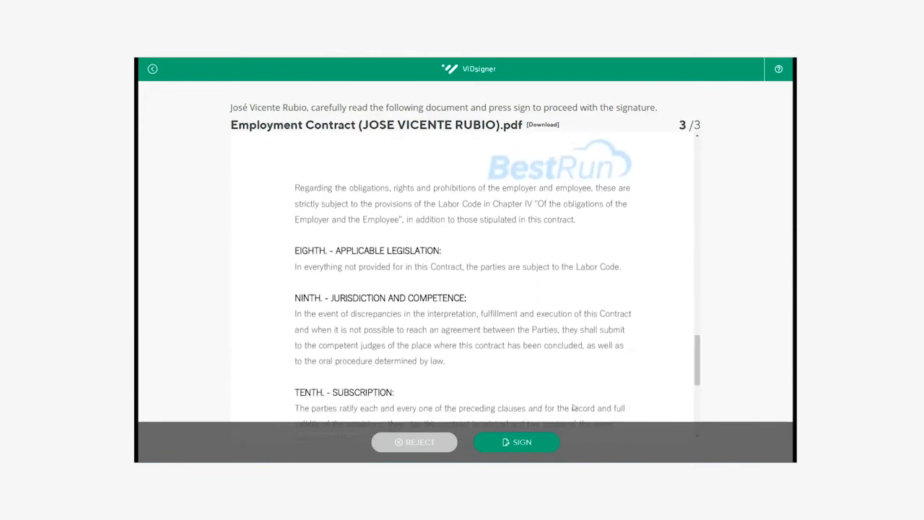
{"action": "left_click", "coordinate": [516, 441]}
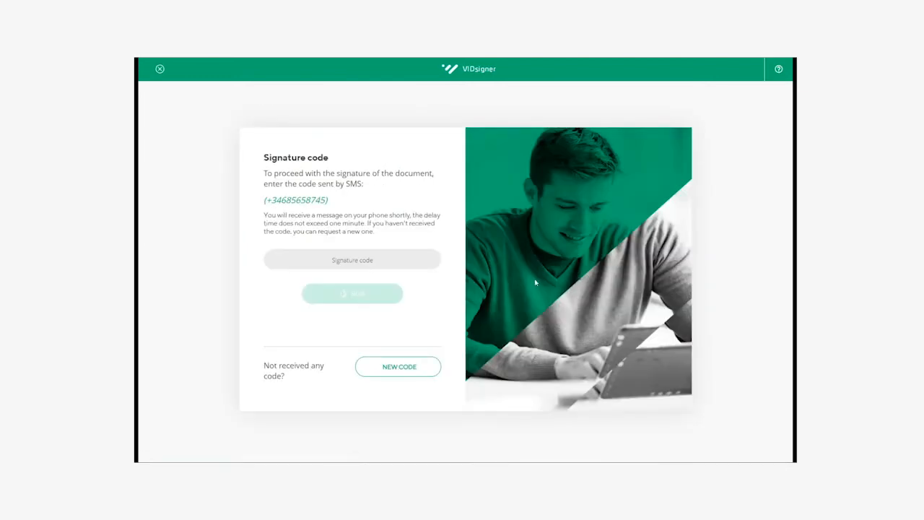
{"action": "mouse_move", "coordinate": [439, 234]}
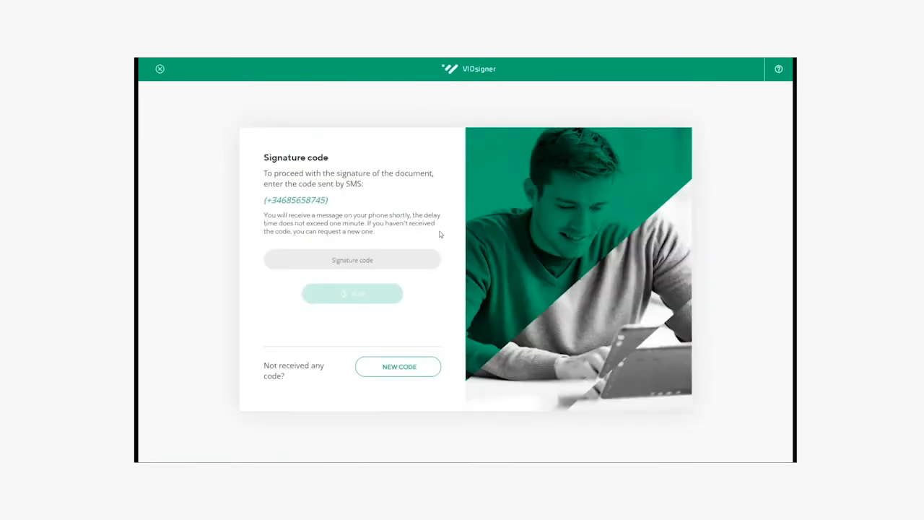
{"action": "mouse_move", "coordinate": [451, 244]}
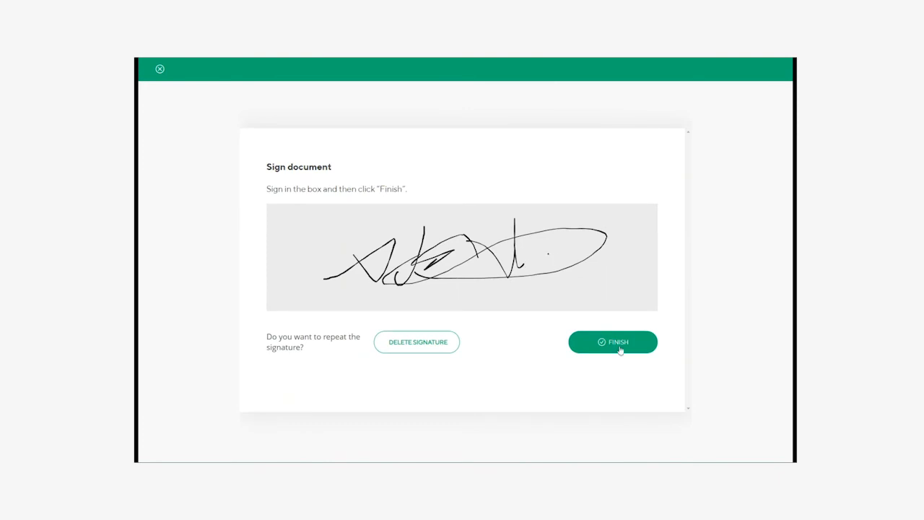
Finish the candidate's drawn signature on the contract and dismiss the Signature completed dialog.
{"action": "left_click", "coordinate": [612, 342]}
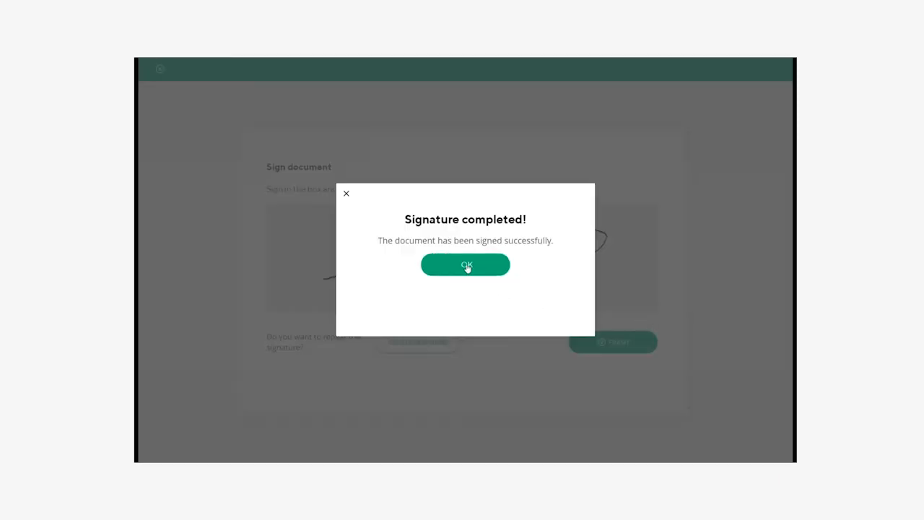
{"action": "left_click", "coordinate": [464, 265]}
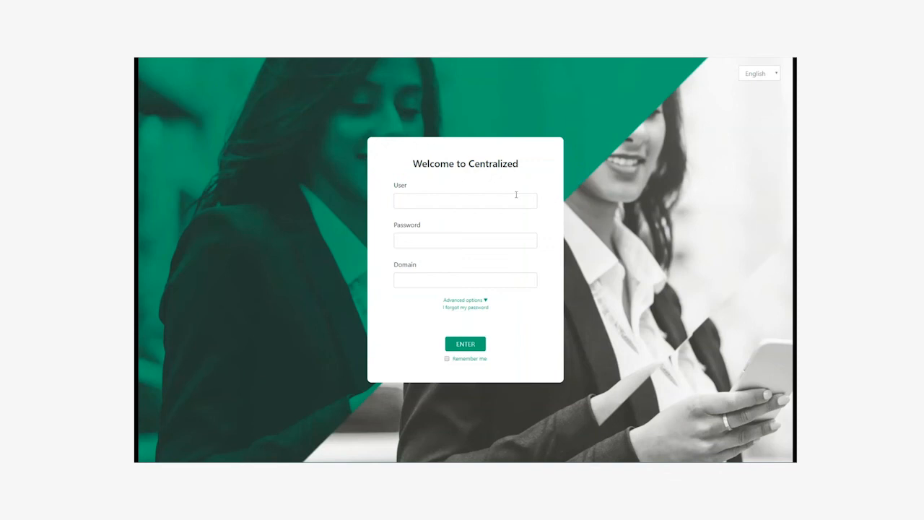
Log into Validated ID Centralized with domain AlexCerdaDomain to reach Pending documents.
{"action": "type", "text": "AlexCerdaDomain"}
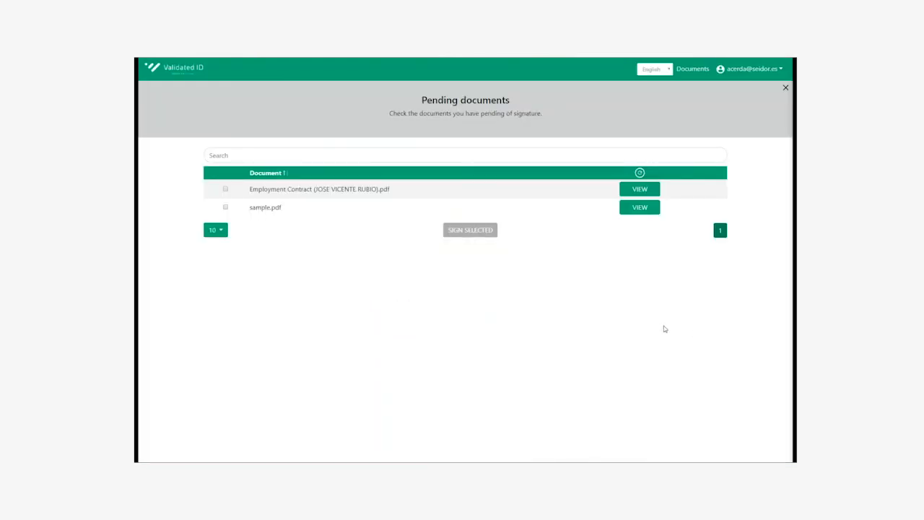
{"action": "mouse_move", "coordinate": [664, 312]}
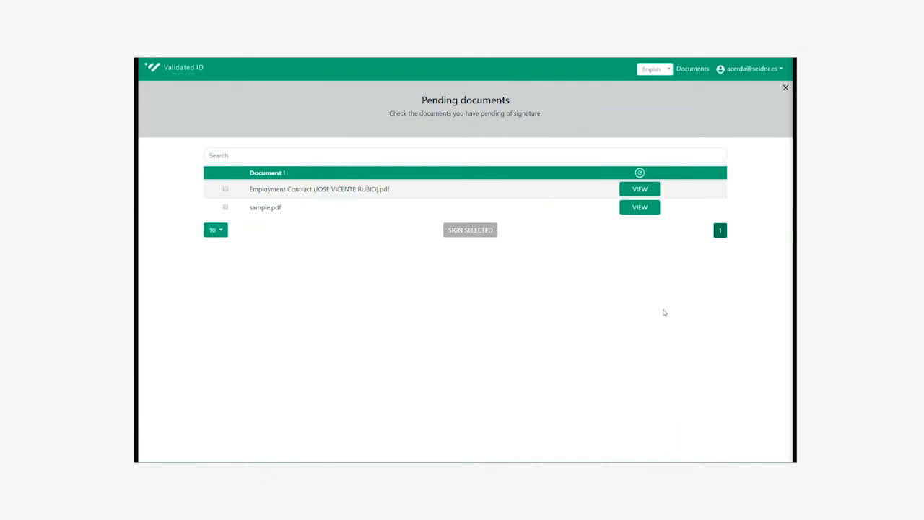
{"action": "mouse_move", "coordinate": [671, 258]}
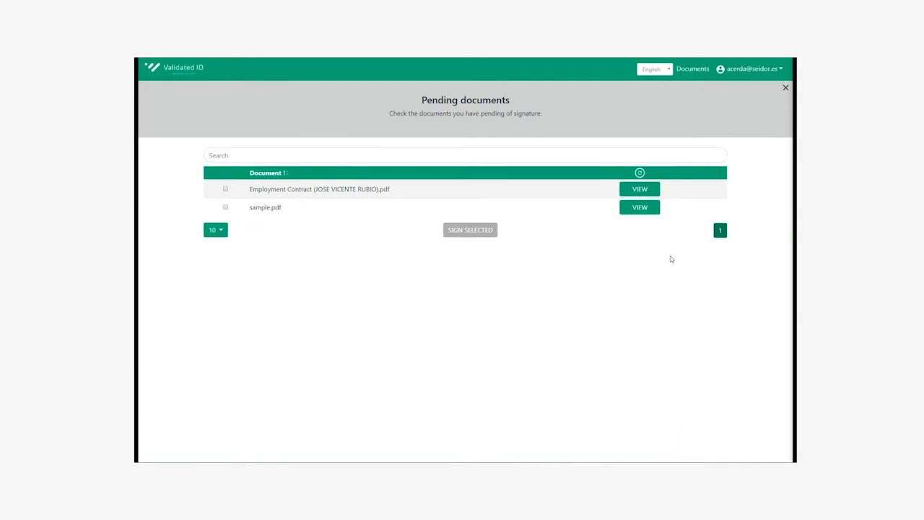
{"action": "mouse_move", "coordinate": [689, 261]}
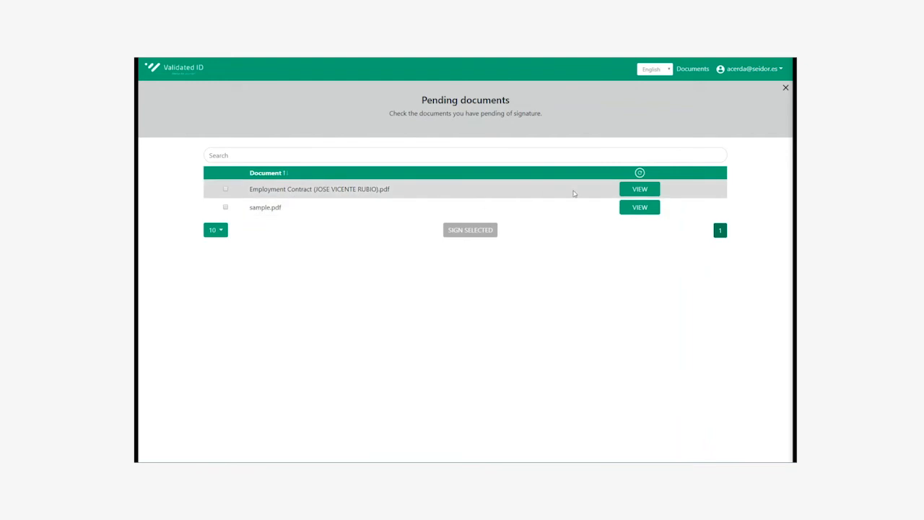
{"action": "left_click", "coordinate": [638, 189]}
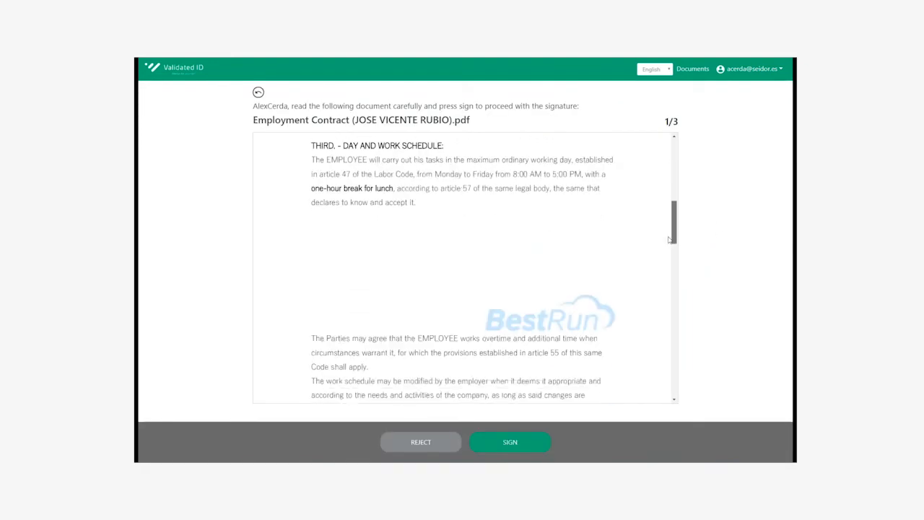
{"action": "scroll", "scroll_direction": "down", "scroll_amount": 3}
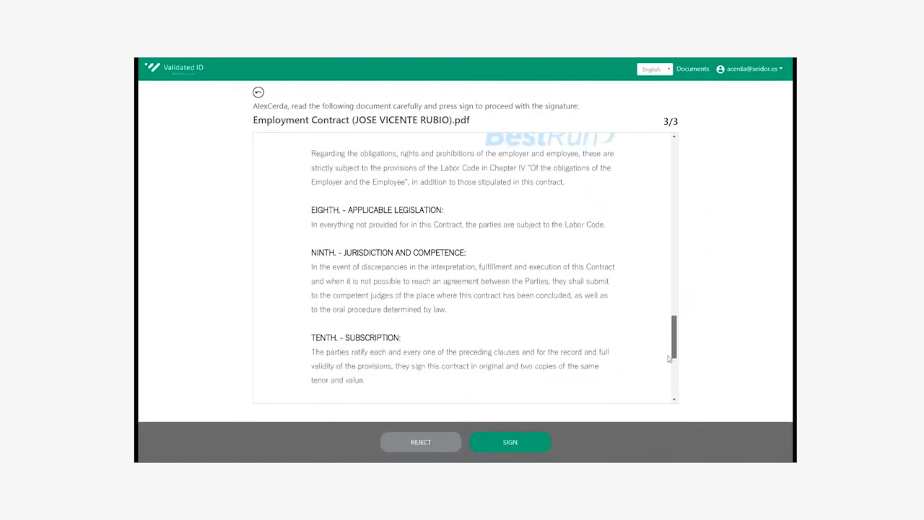
{"action": "left_click", "coordinate": [509, 441]}
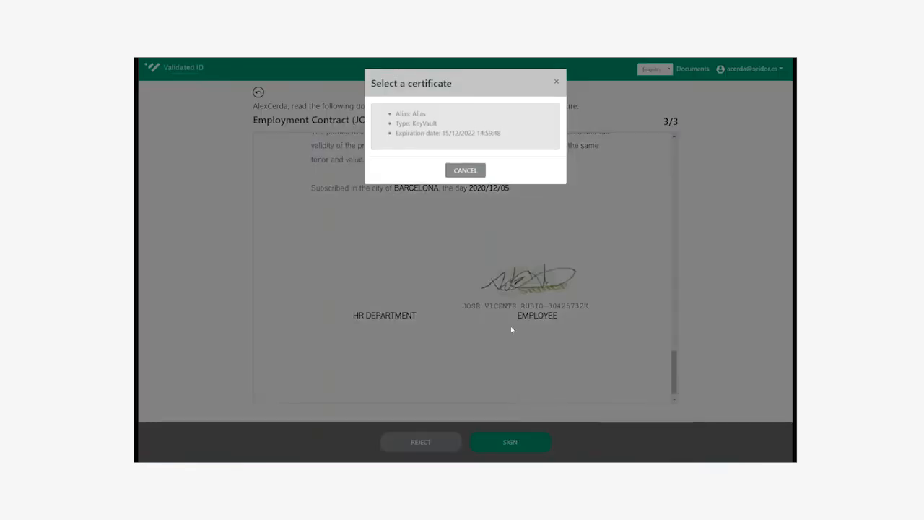
{"action": "left_click", "coordinate": [464, 123]}
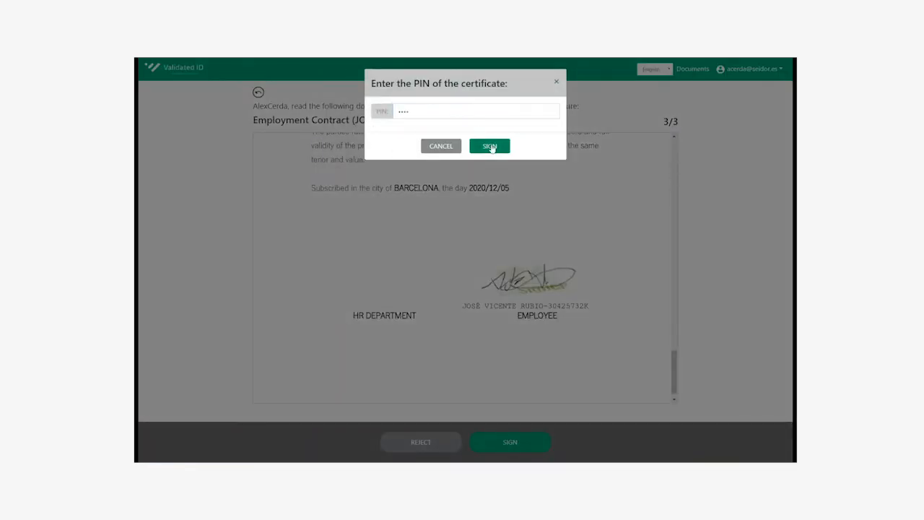
{"action": "left_click", "coordinate": [489, 145]}
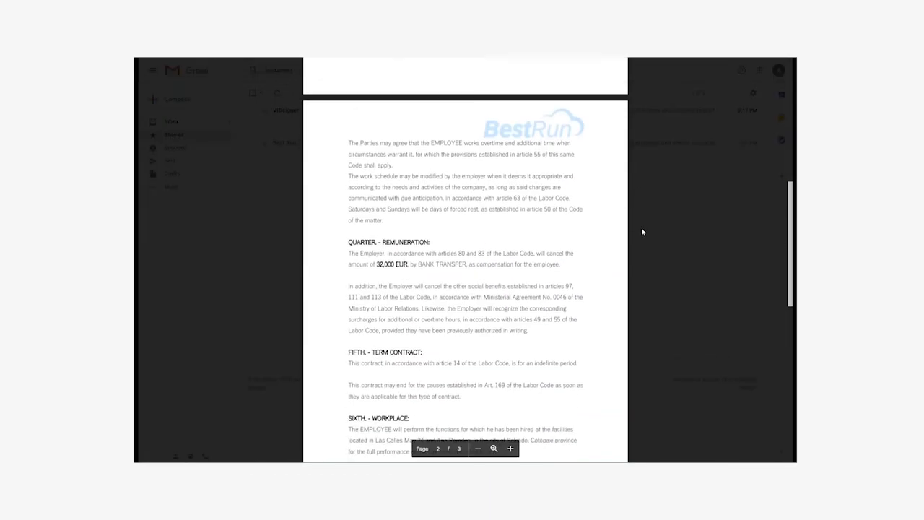
{"action": "scroll", "scroll_direction": "down", "scroll_amount": 3}
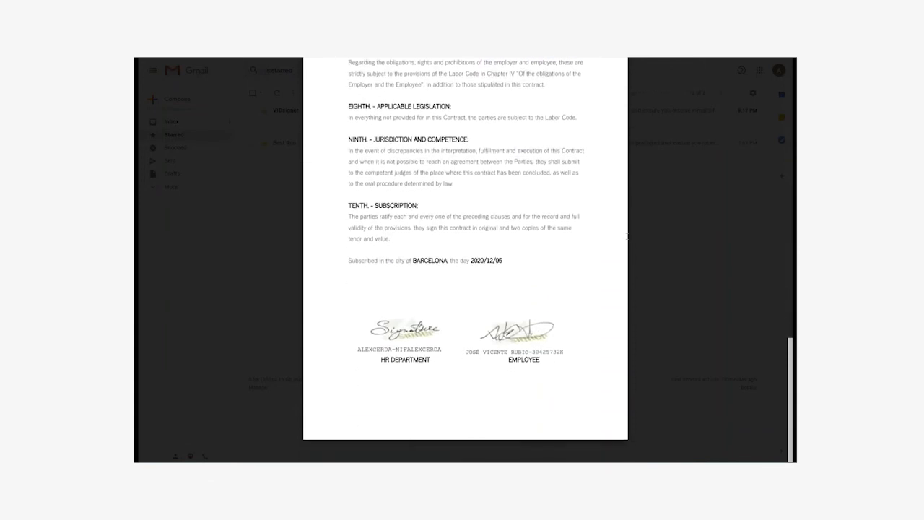
{"action": "mouse_move", "coordinate": [629, 238]}
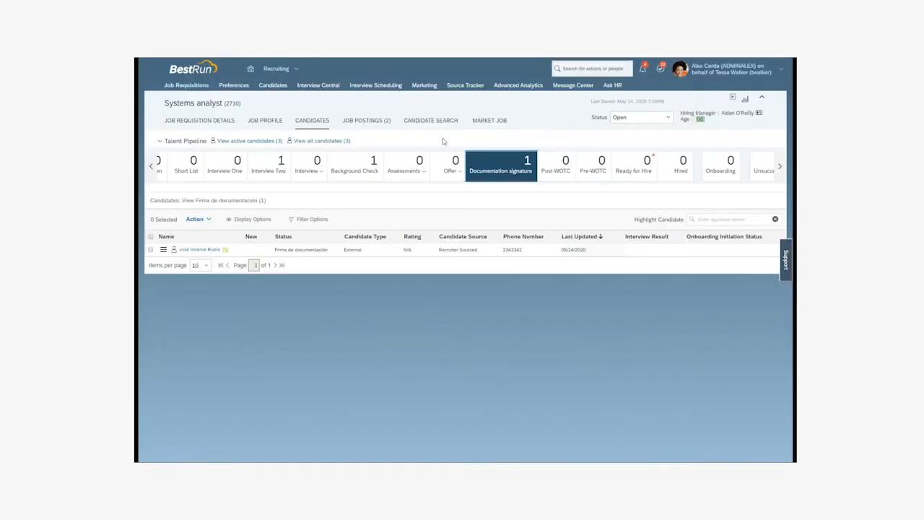
{"action": "left_click", "coordinate": [199, 249]}
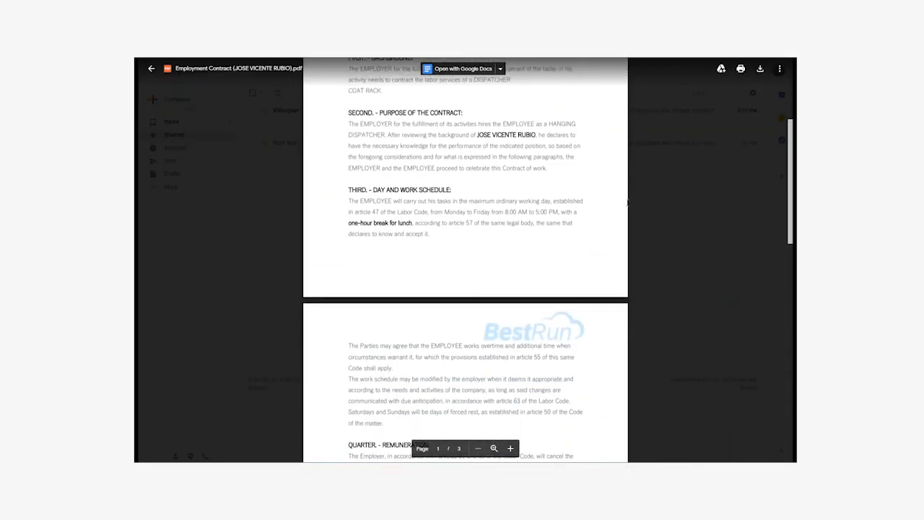
Scroll through the signed contract and the Validated ID evidence report in Gmail.
{"action": "scroll", "scroll_direction": "down", "scroll_amount": 3}
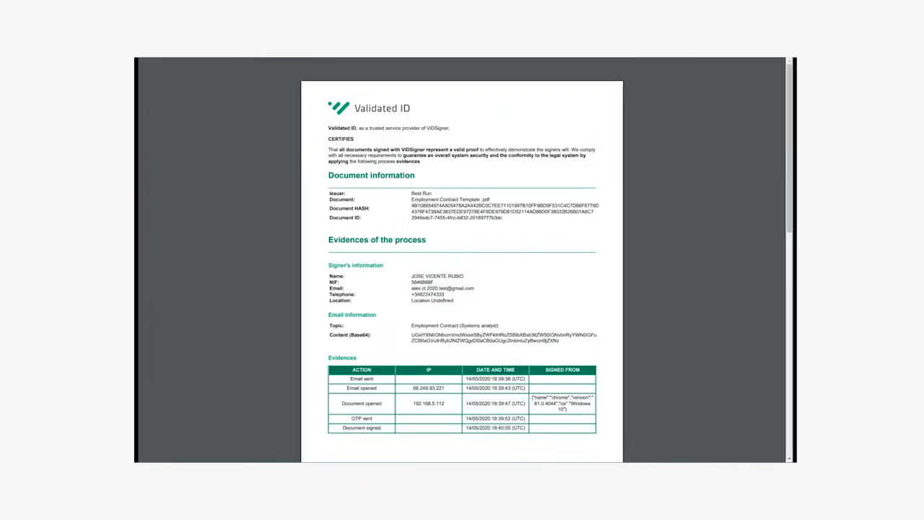
{"action": "scroll", "scroll_direction": "down", "scroll_amount": 3}
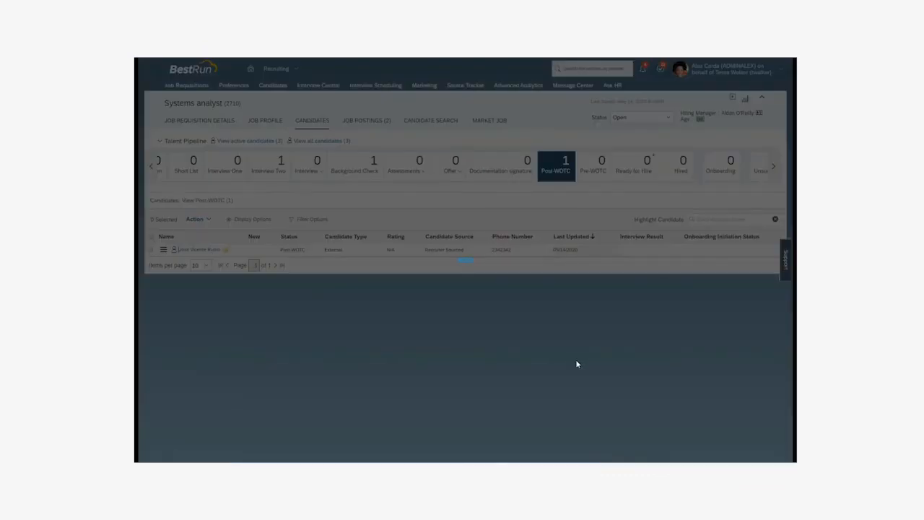
{"action": "left_click", "coordinate": [198, 249]}
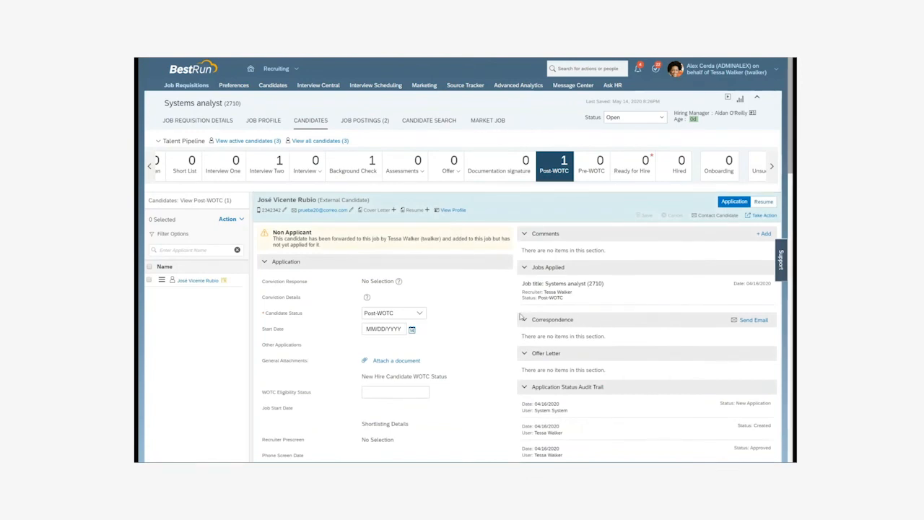
{"action": "scroll", "scroll_direction": "down", "scroll_amount": 3}
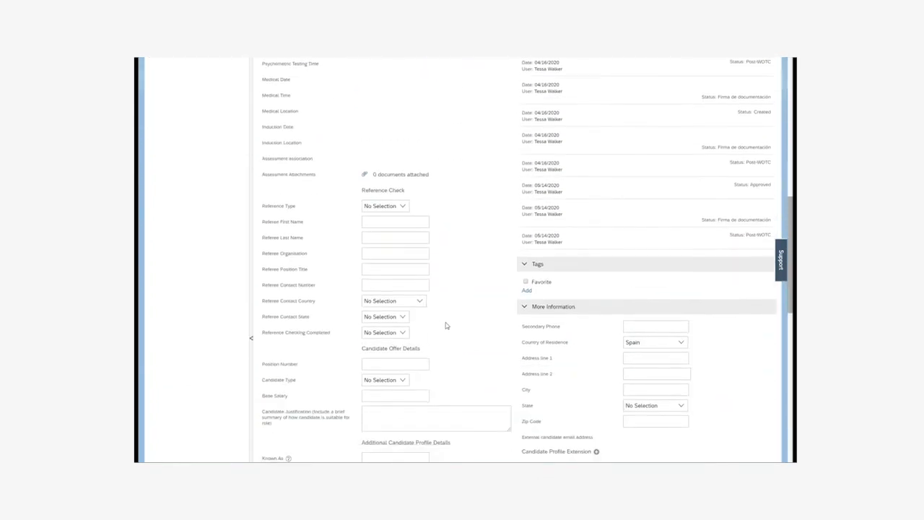